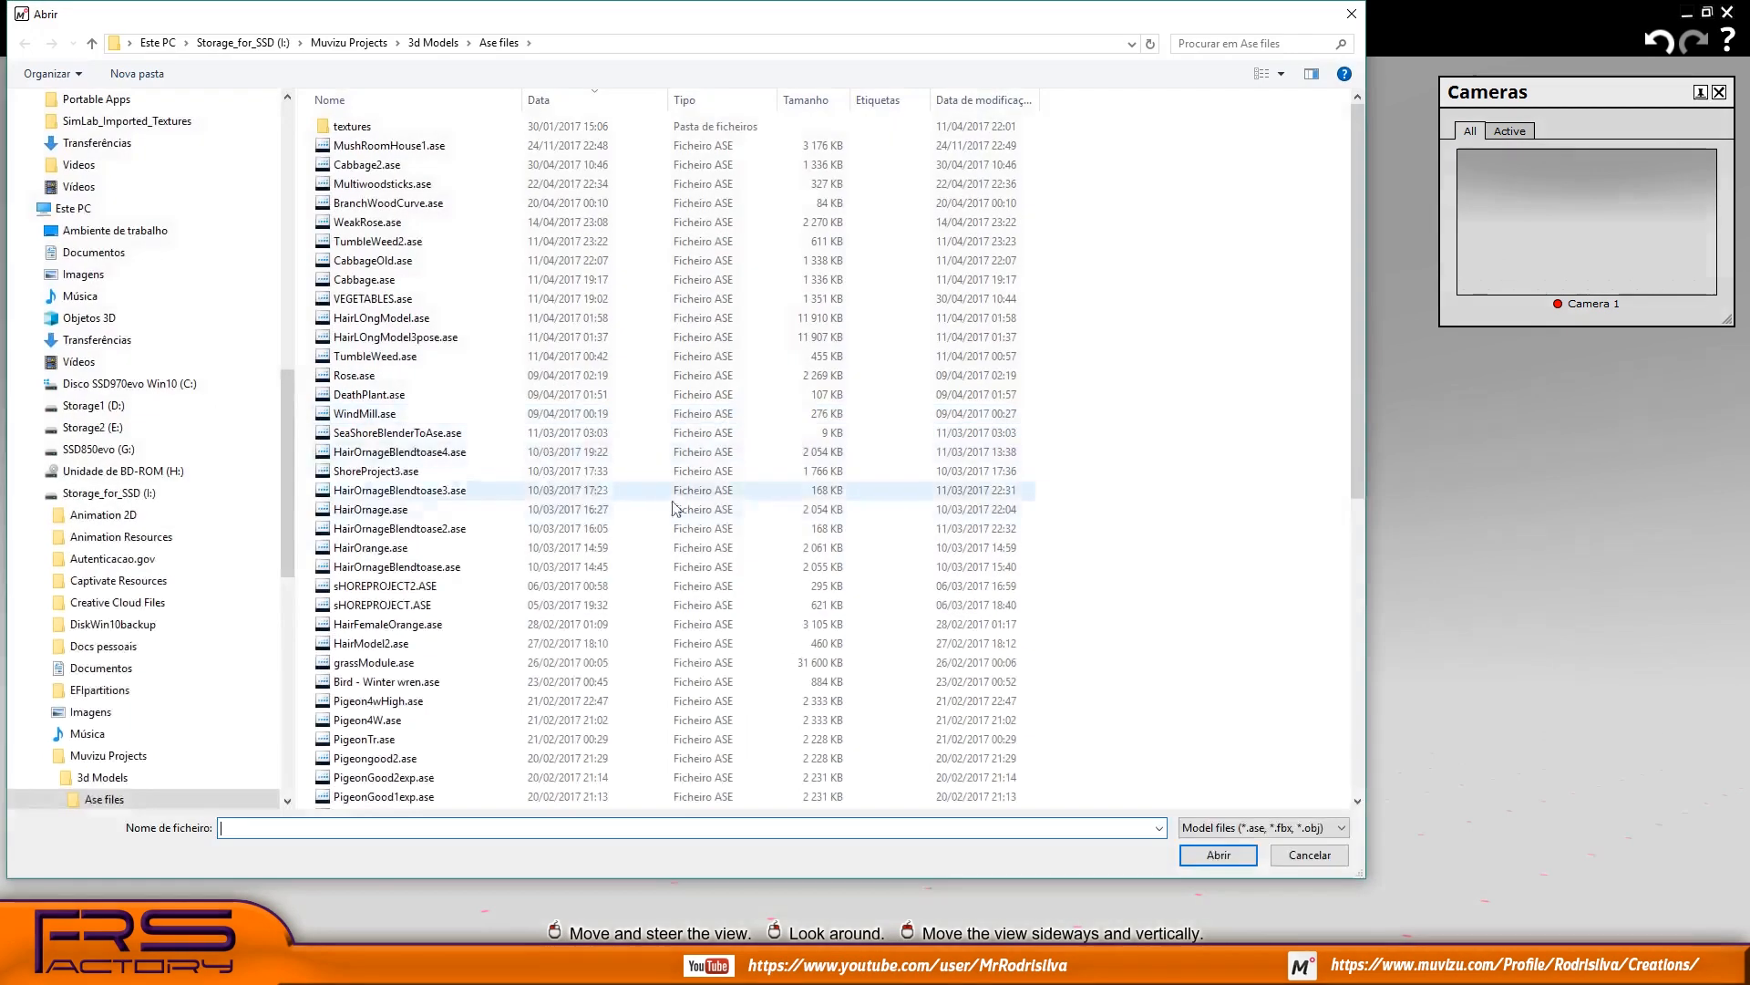
Import Tree08.ase with its alpha channel mapped to Opacity
scroll("down", 3)
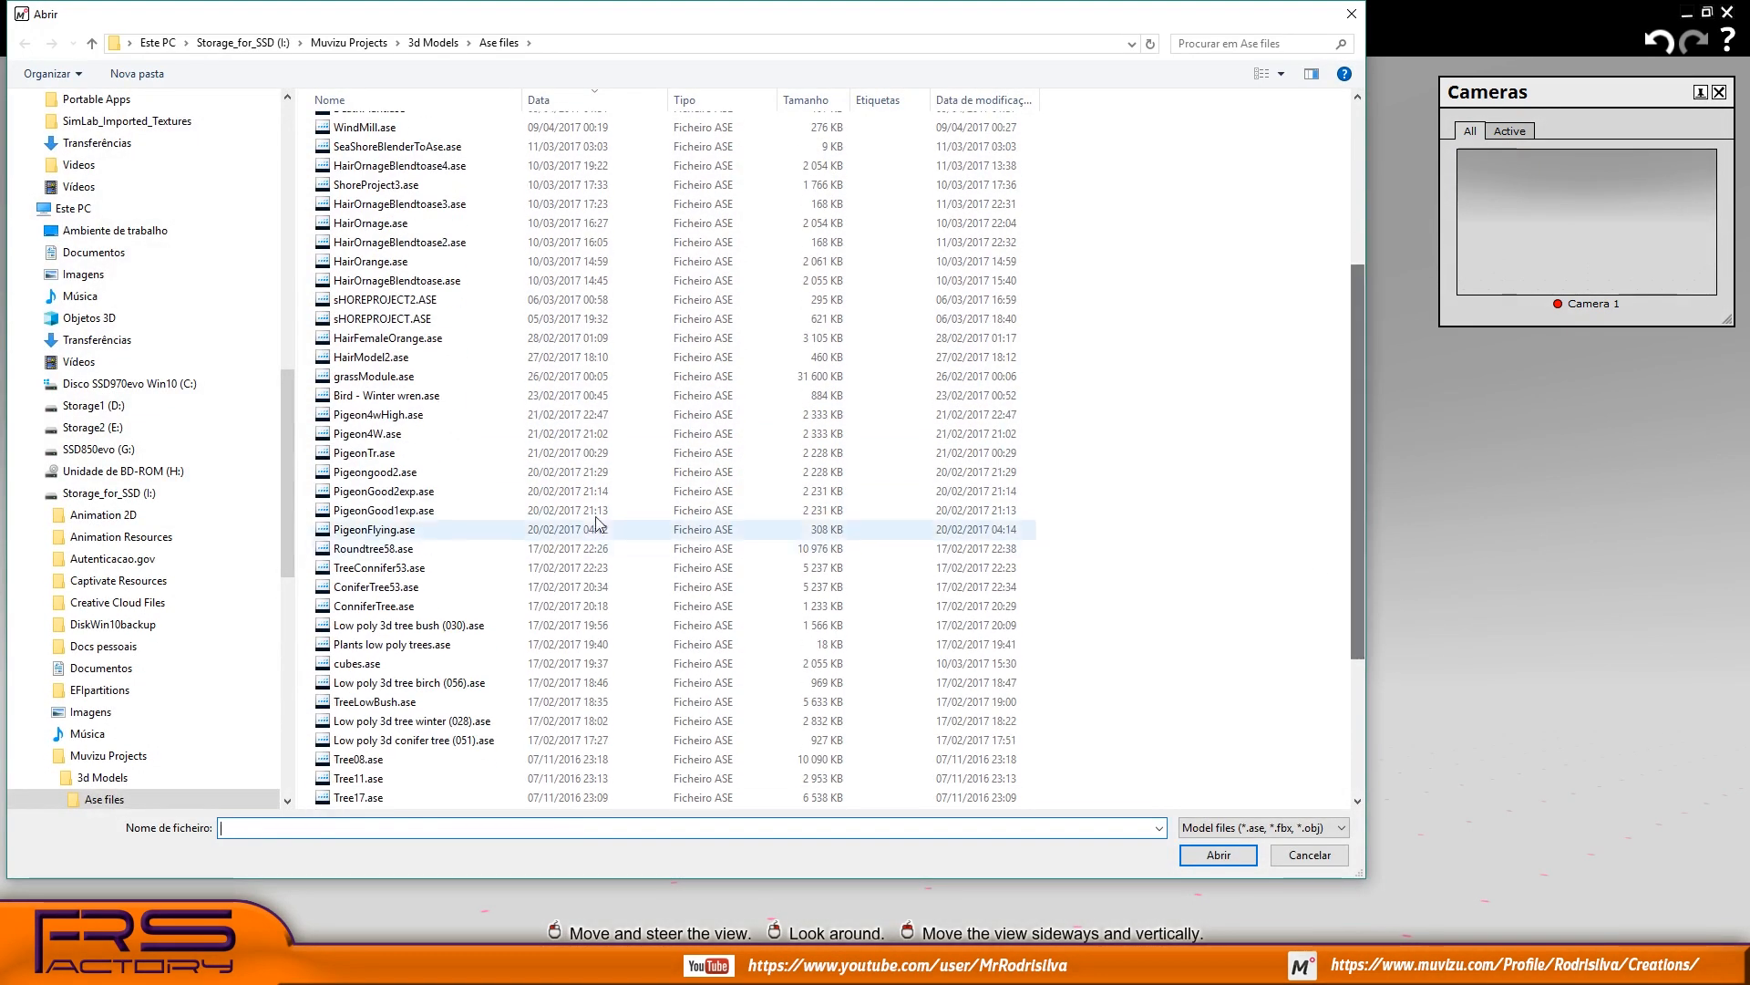
left_click(358, 759)
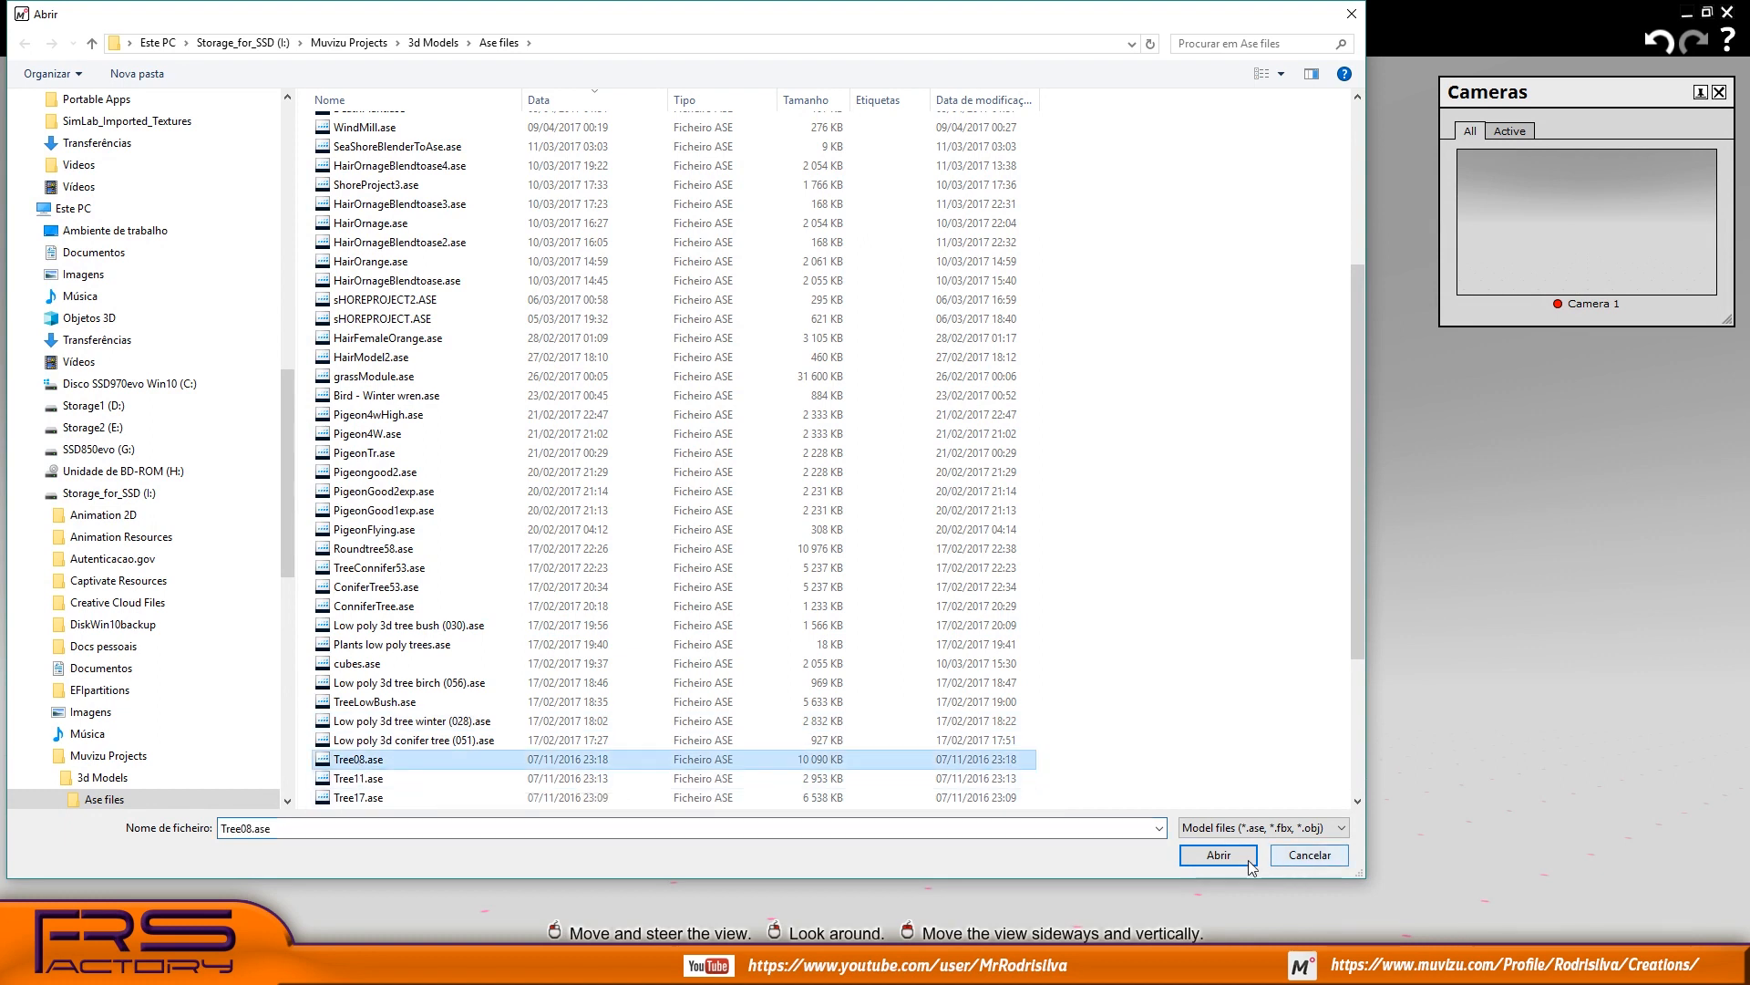
left_click(1217, 854)
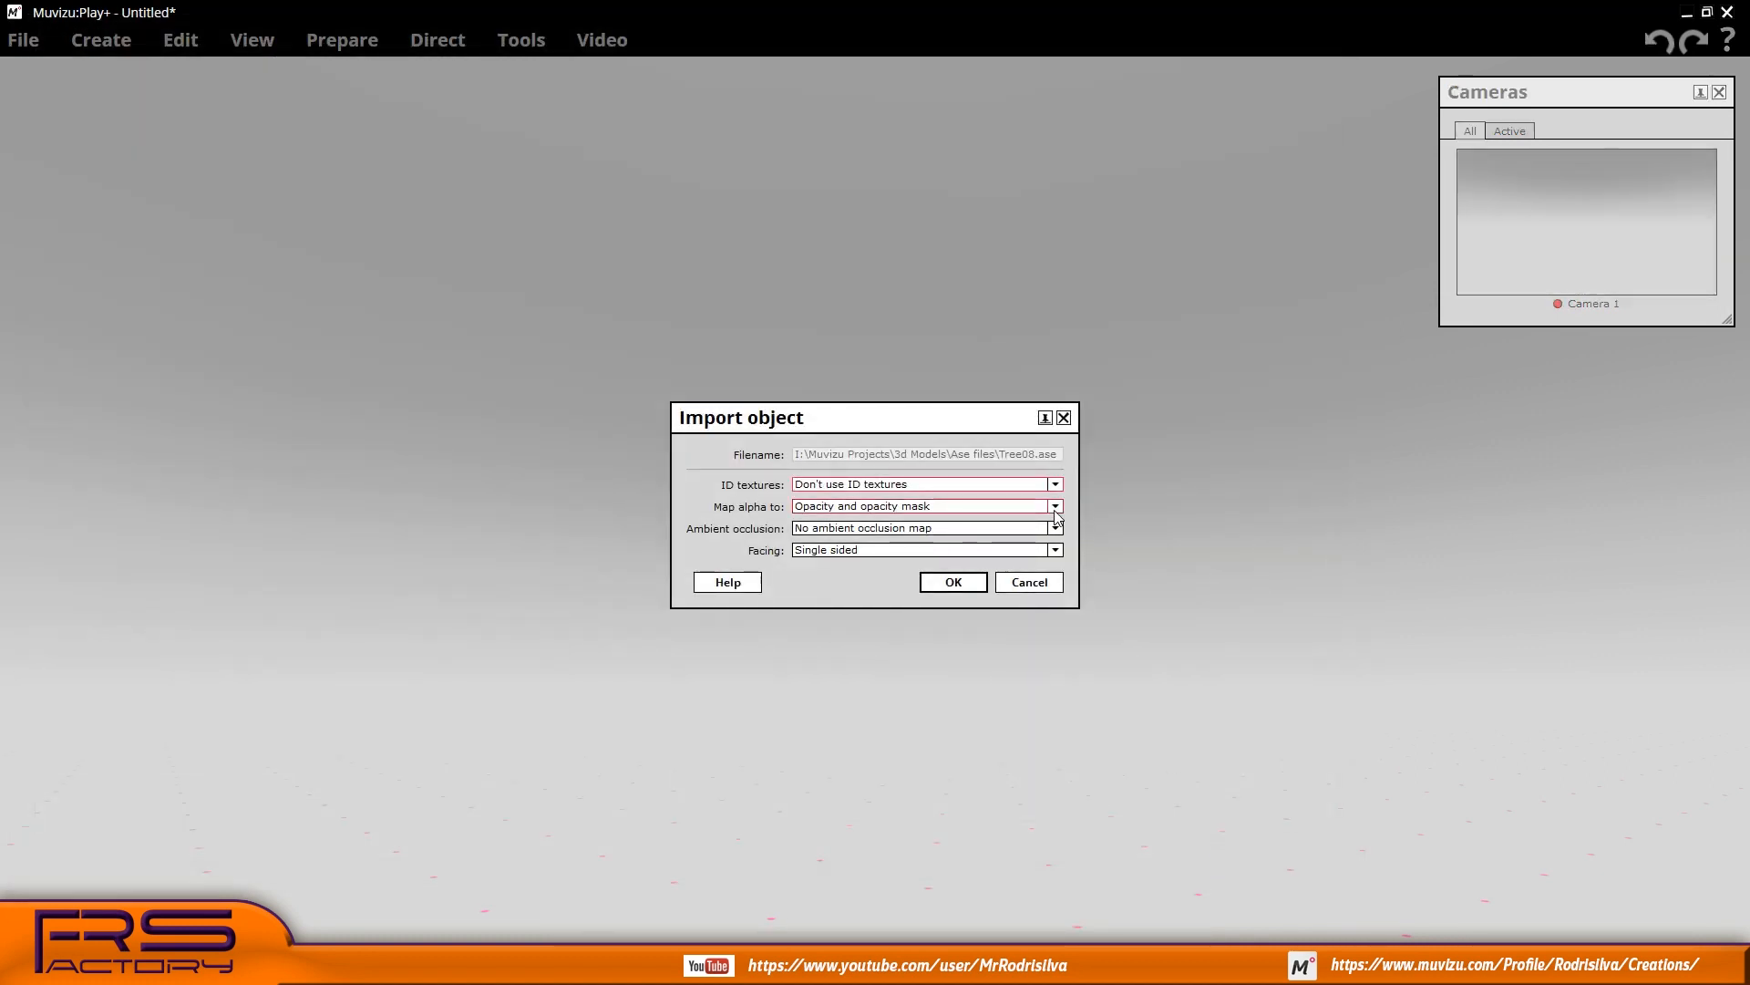
left_click(1053, 506)
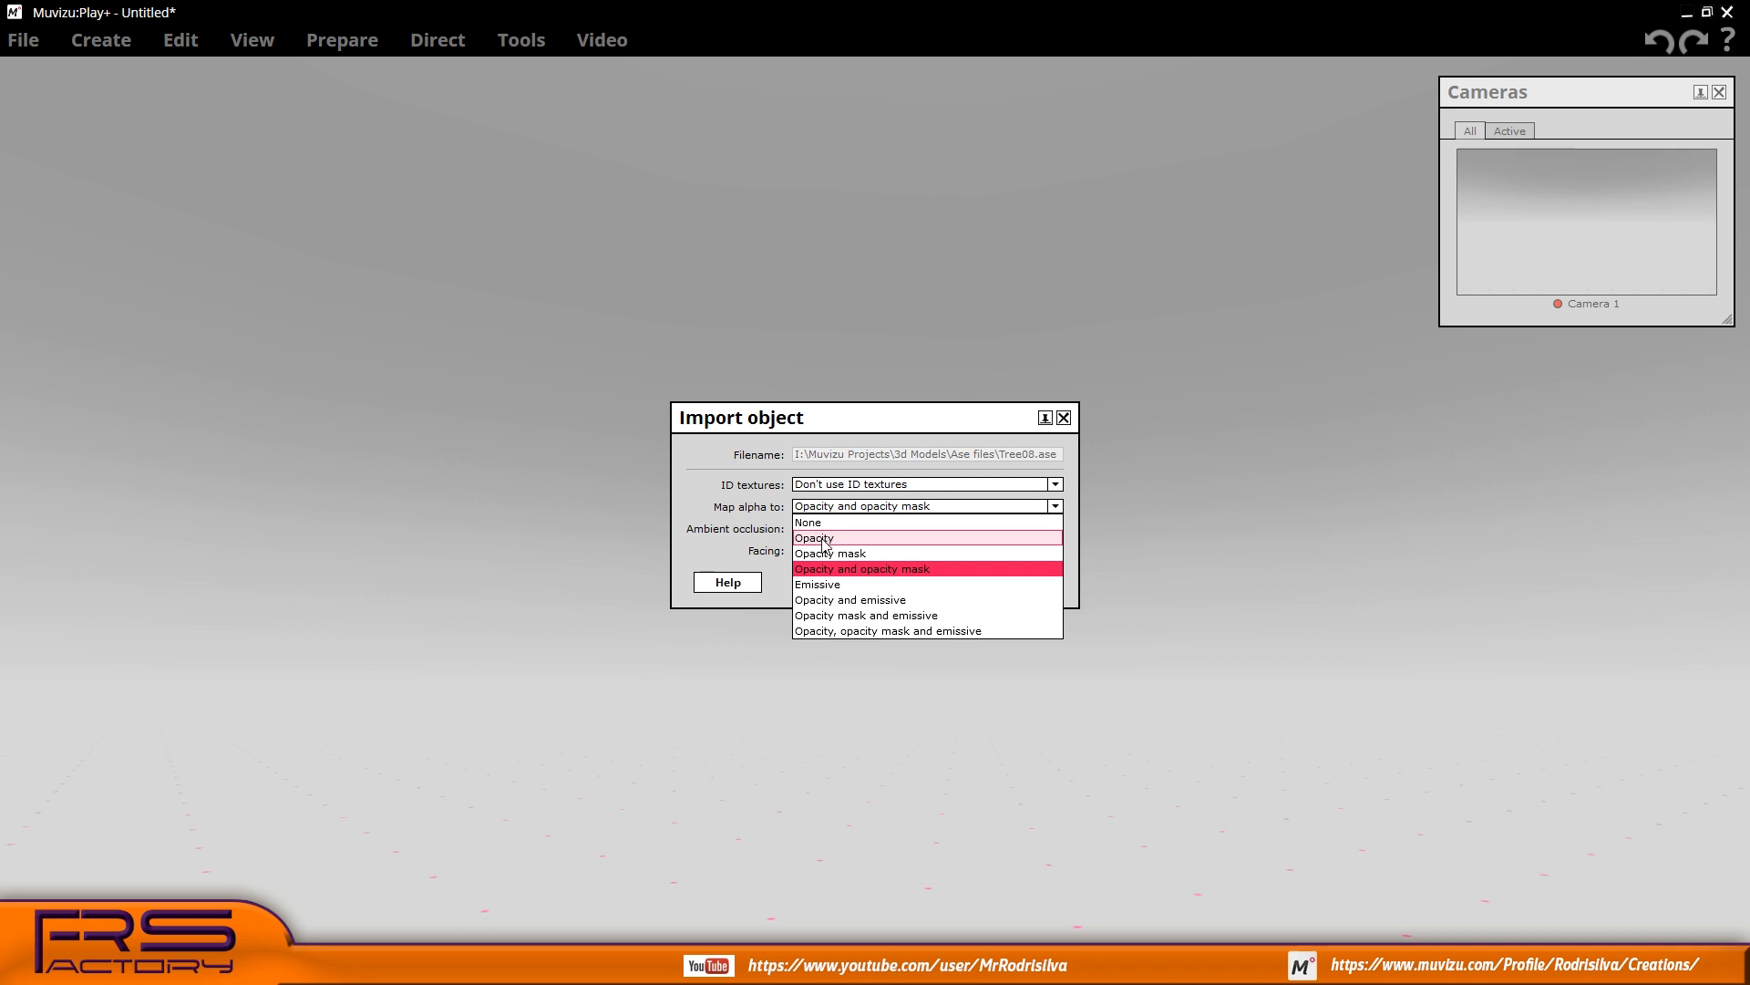
left_click(814, 538)
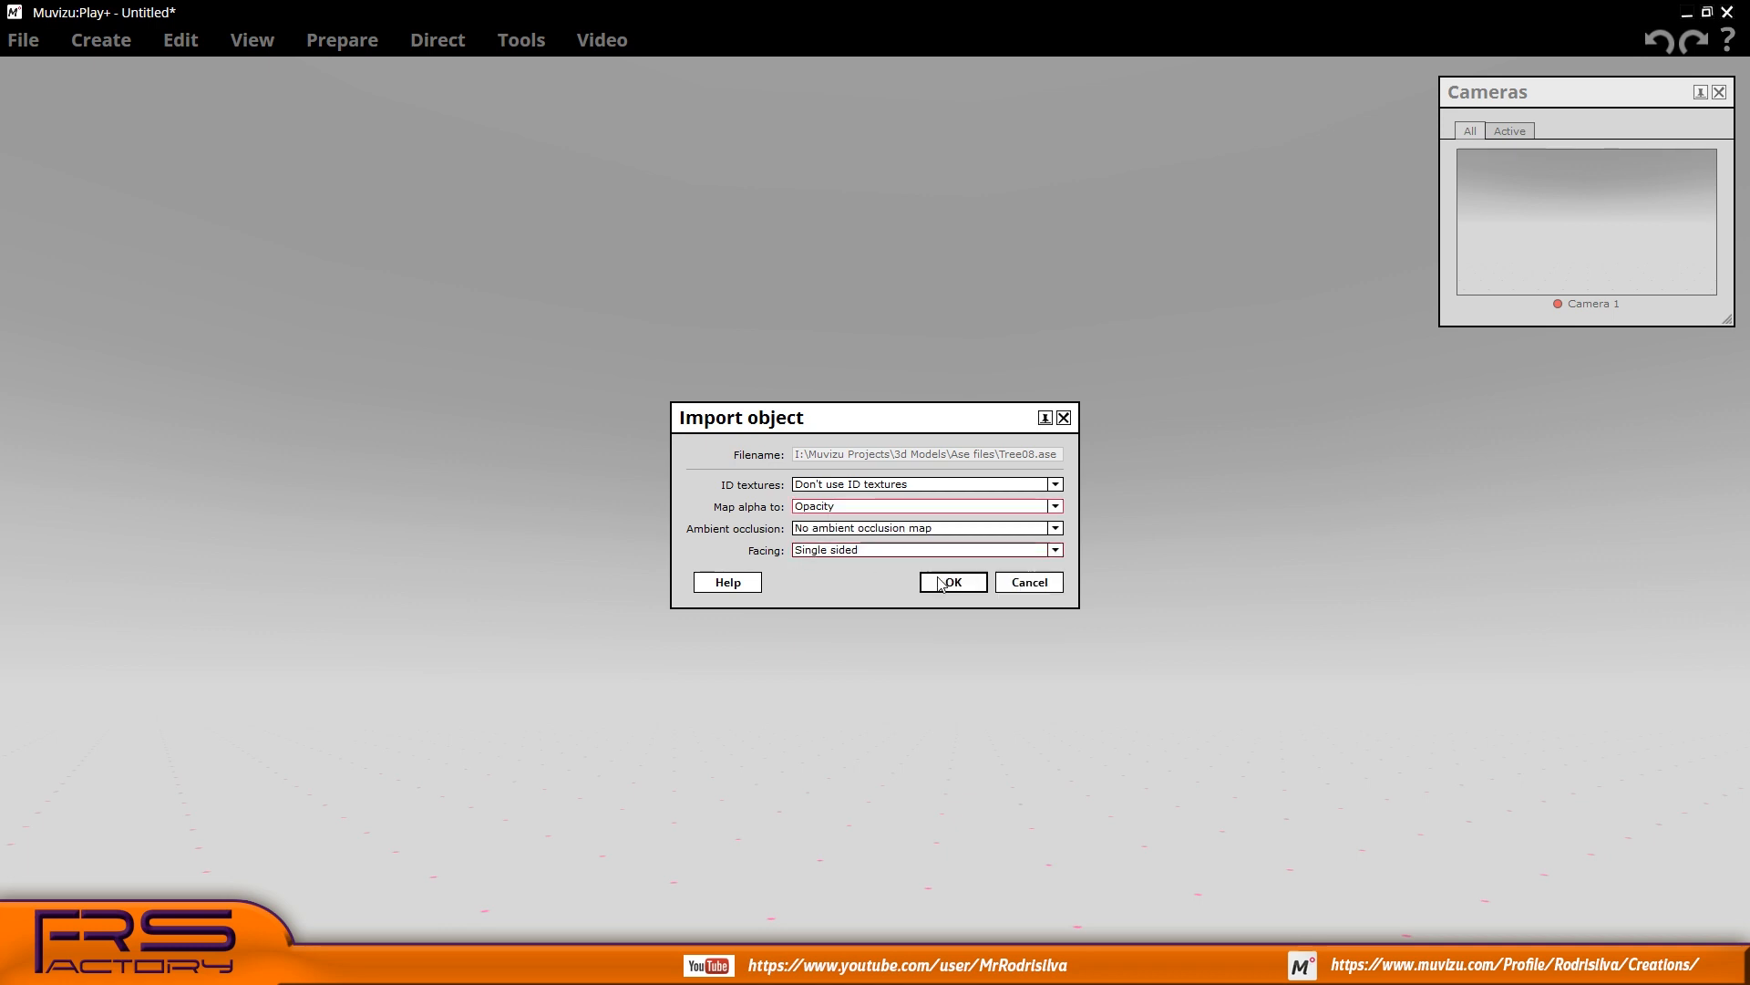
left_click(950, 581)
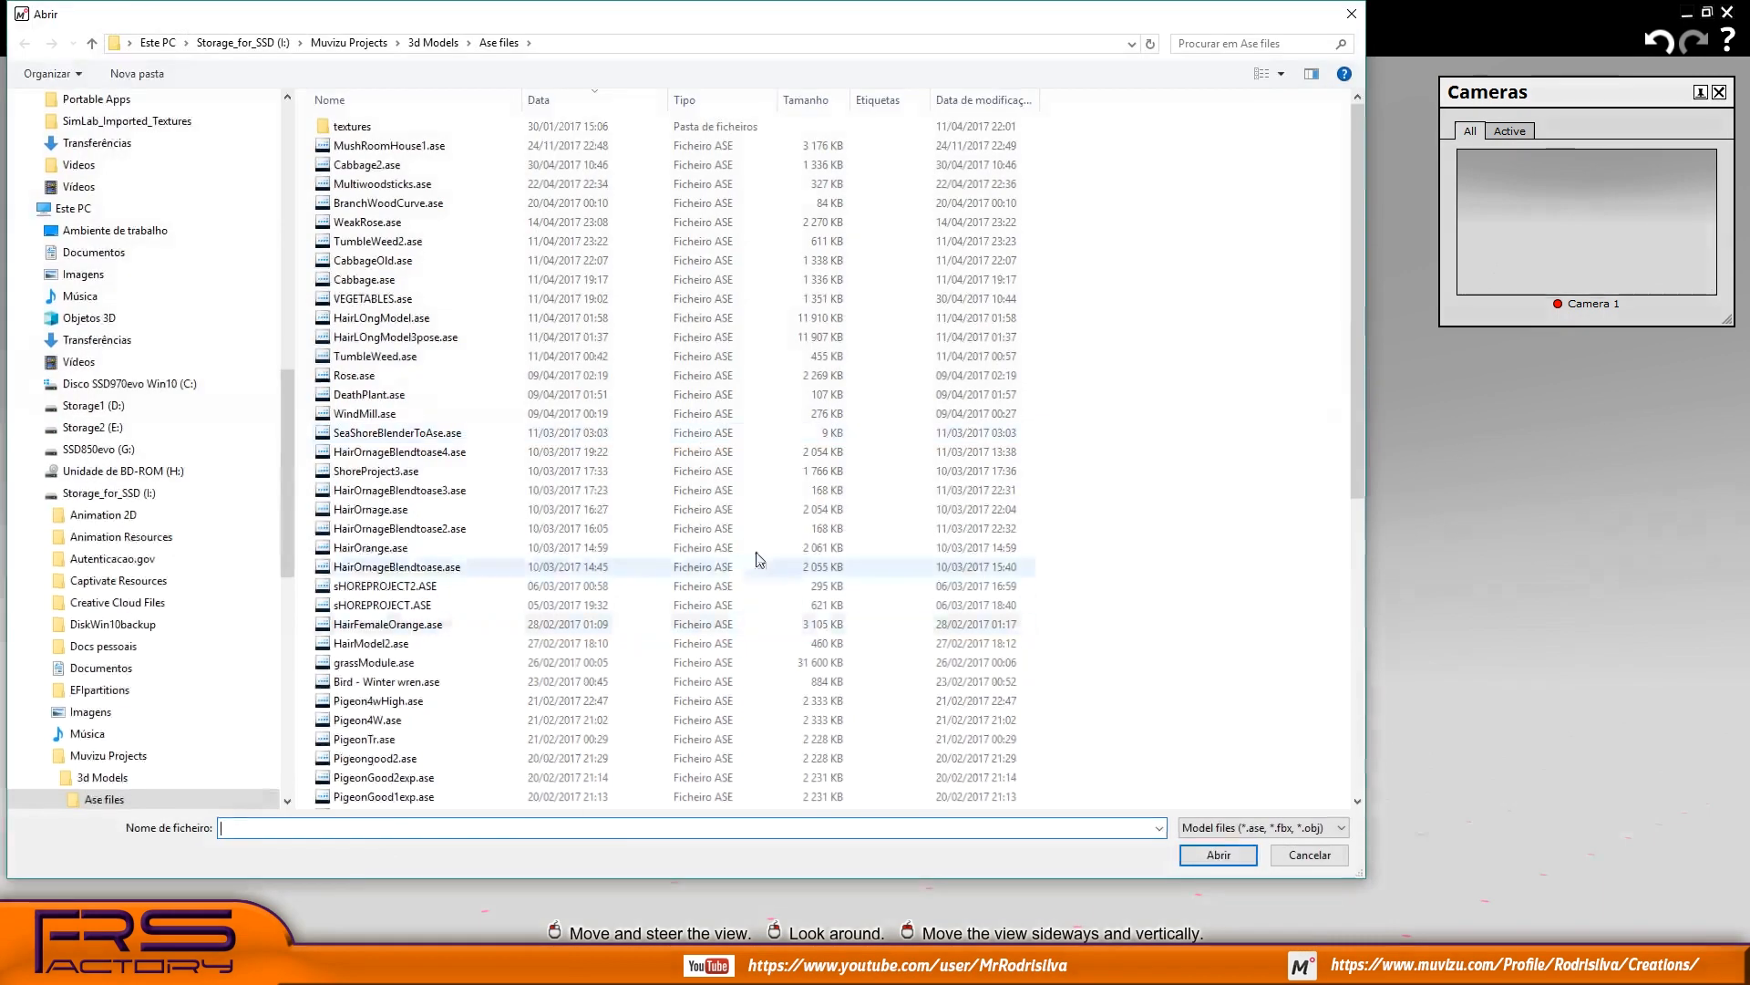
Reimport Tree08.ase with alpha mapping set to None
scroll("down", 3)
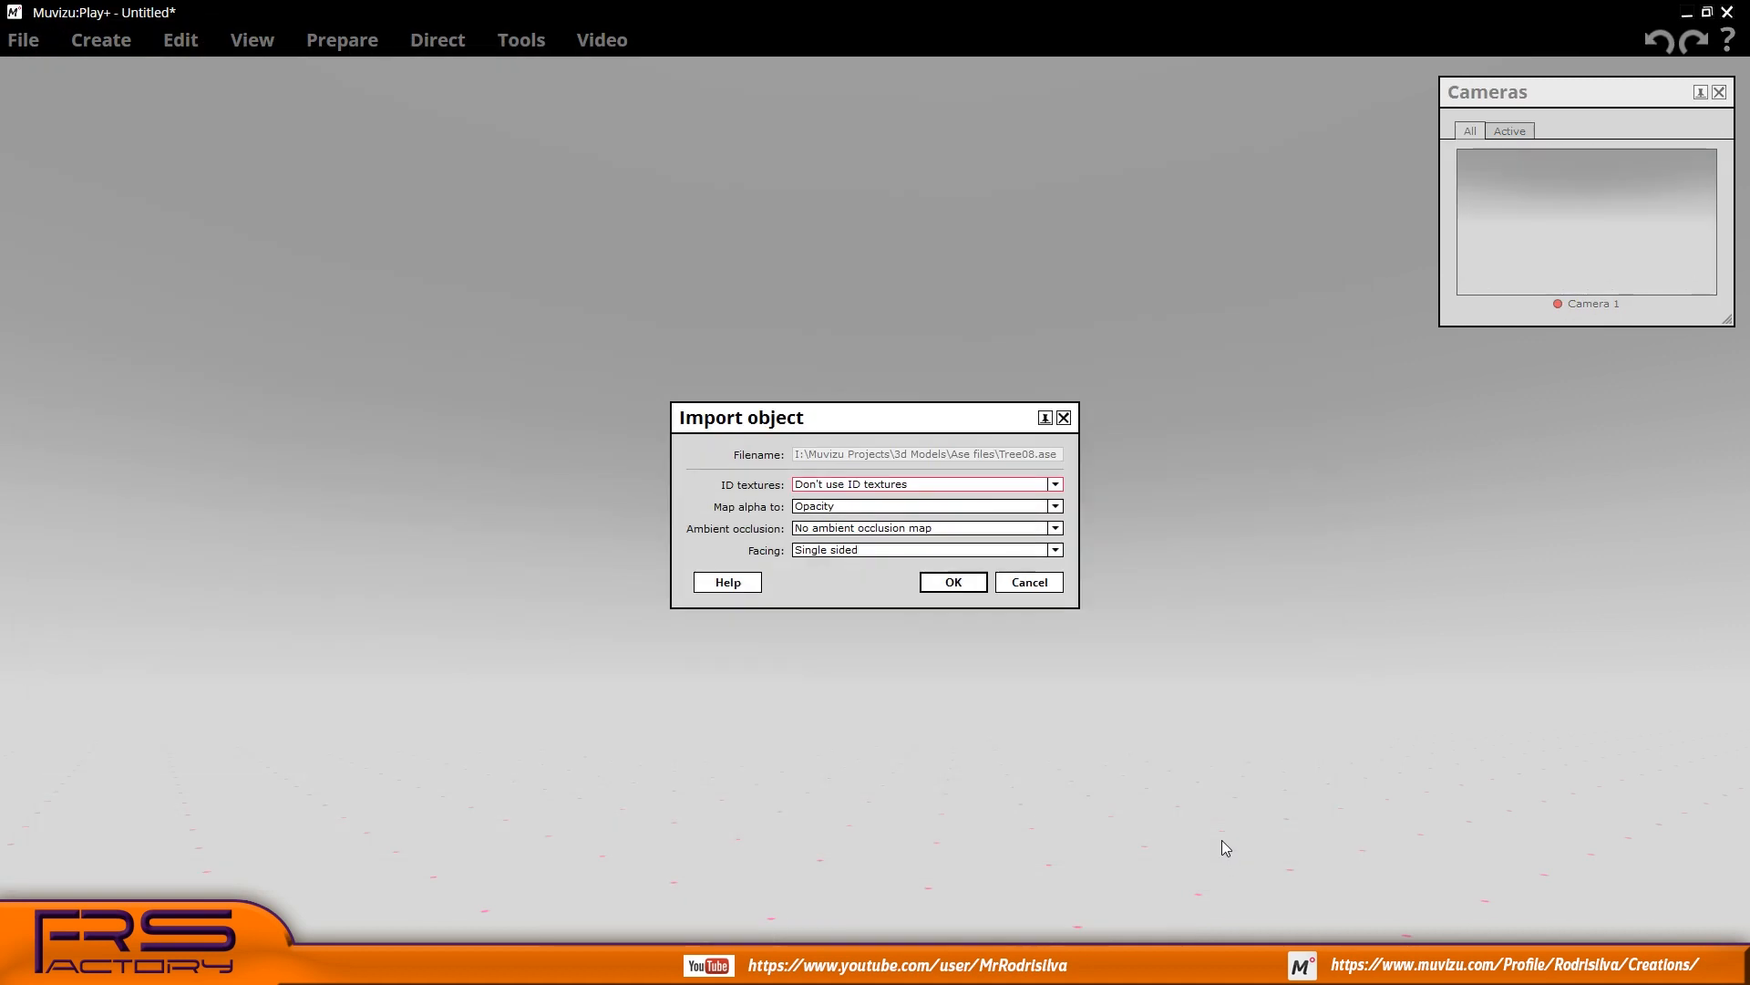
left_click(1053, 506)
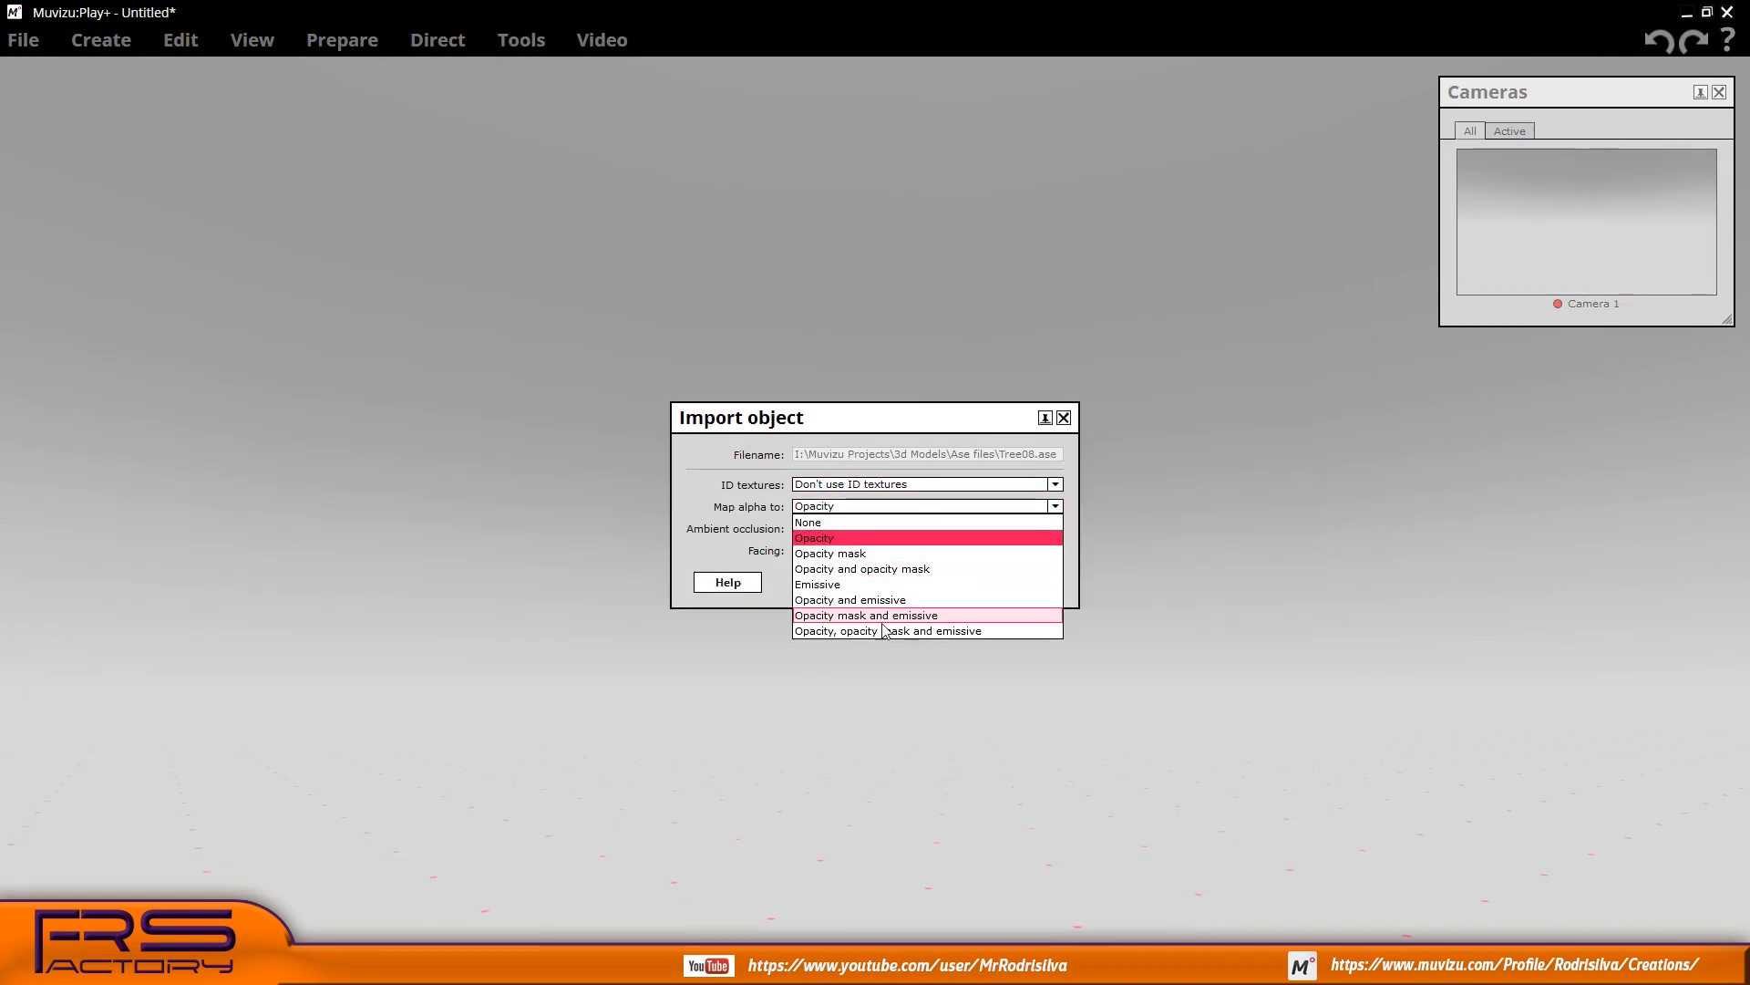
left_click(807, 522)
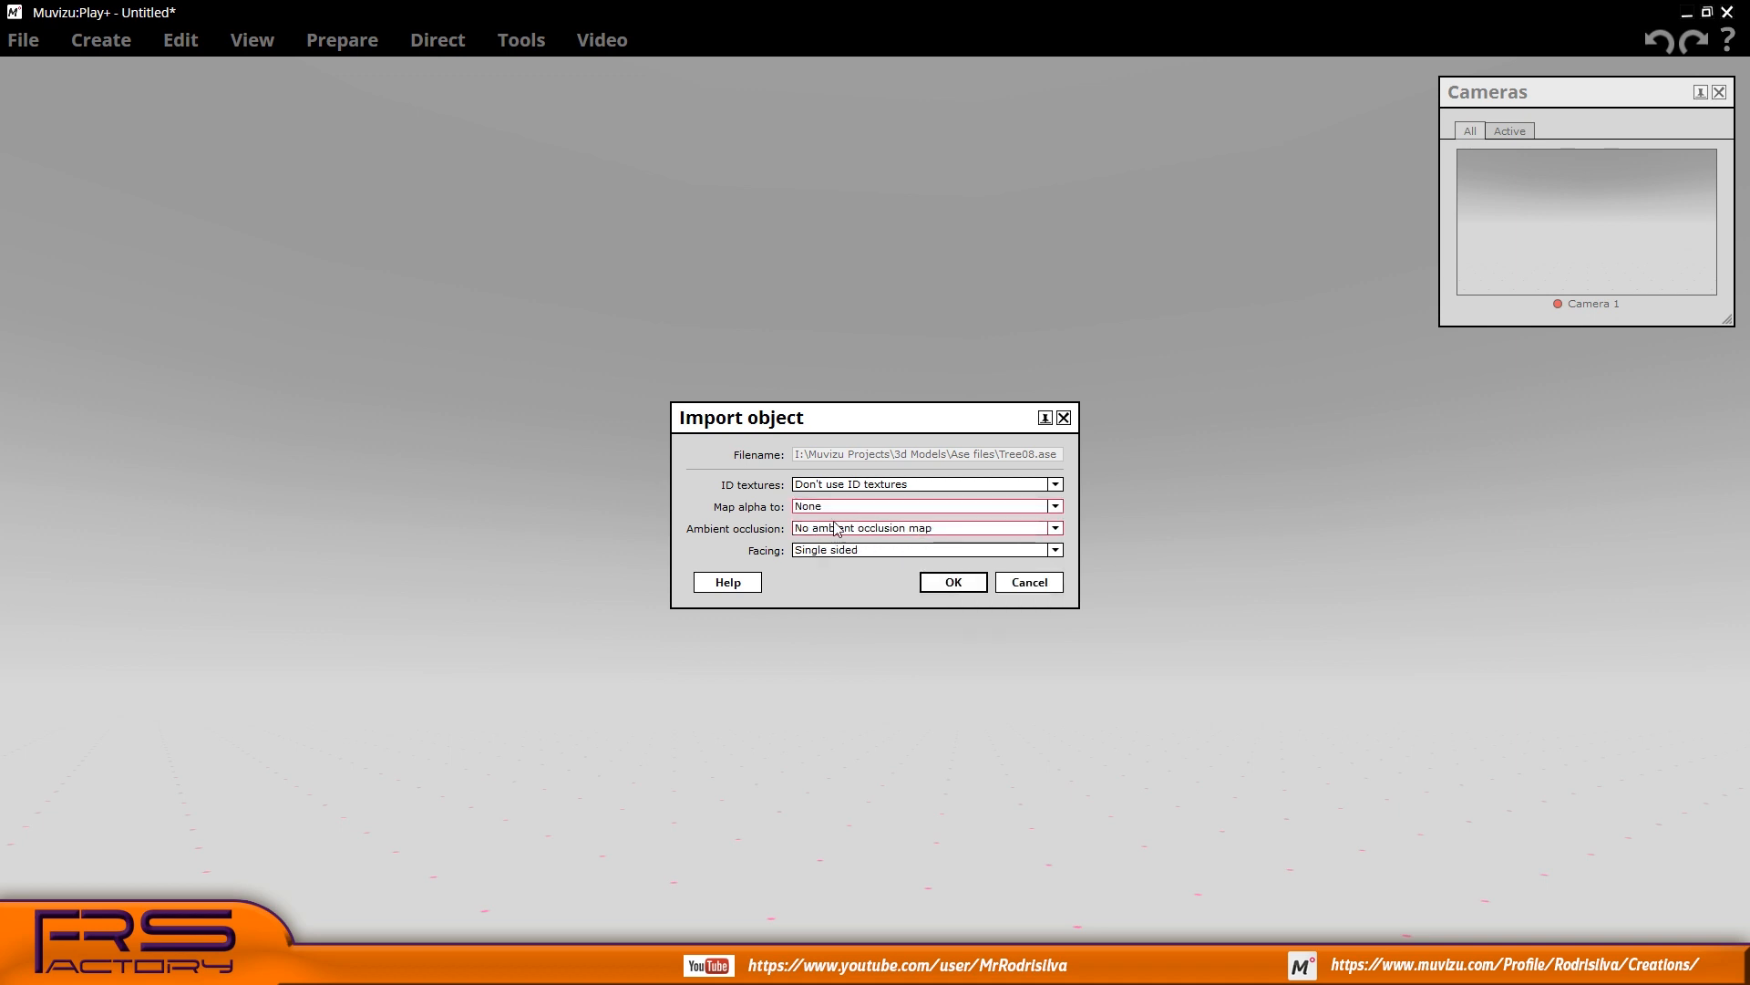
left_click(951, 582)
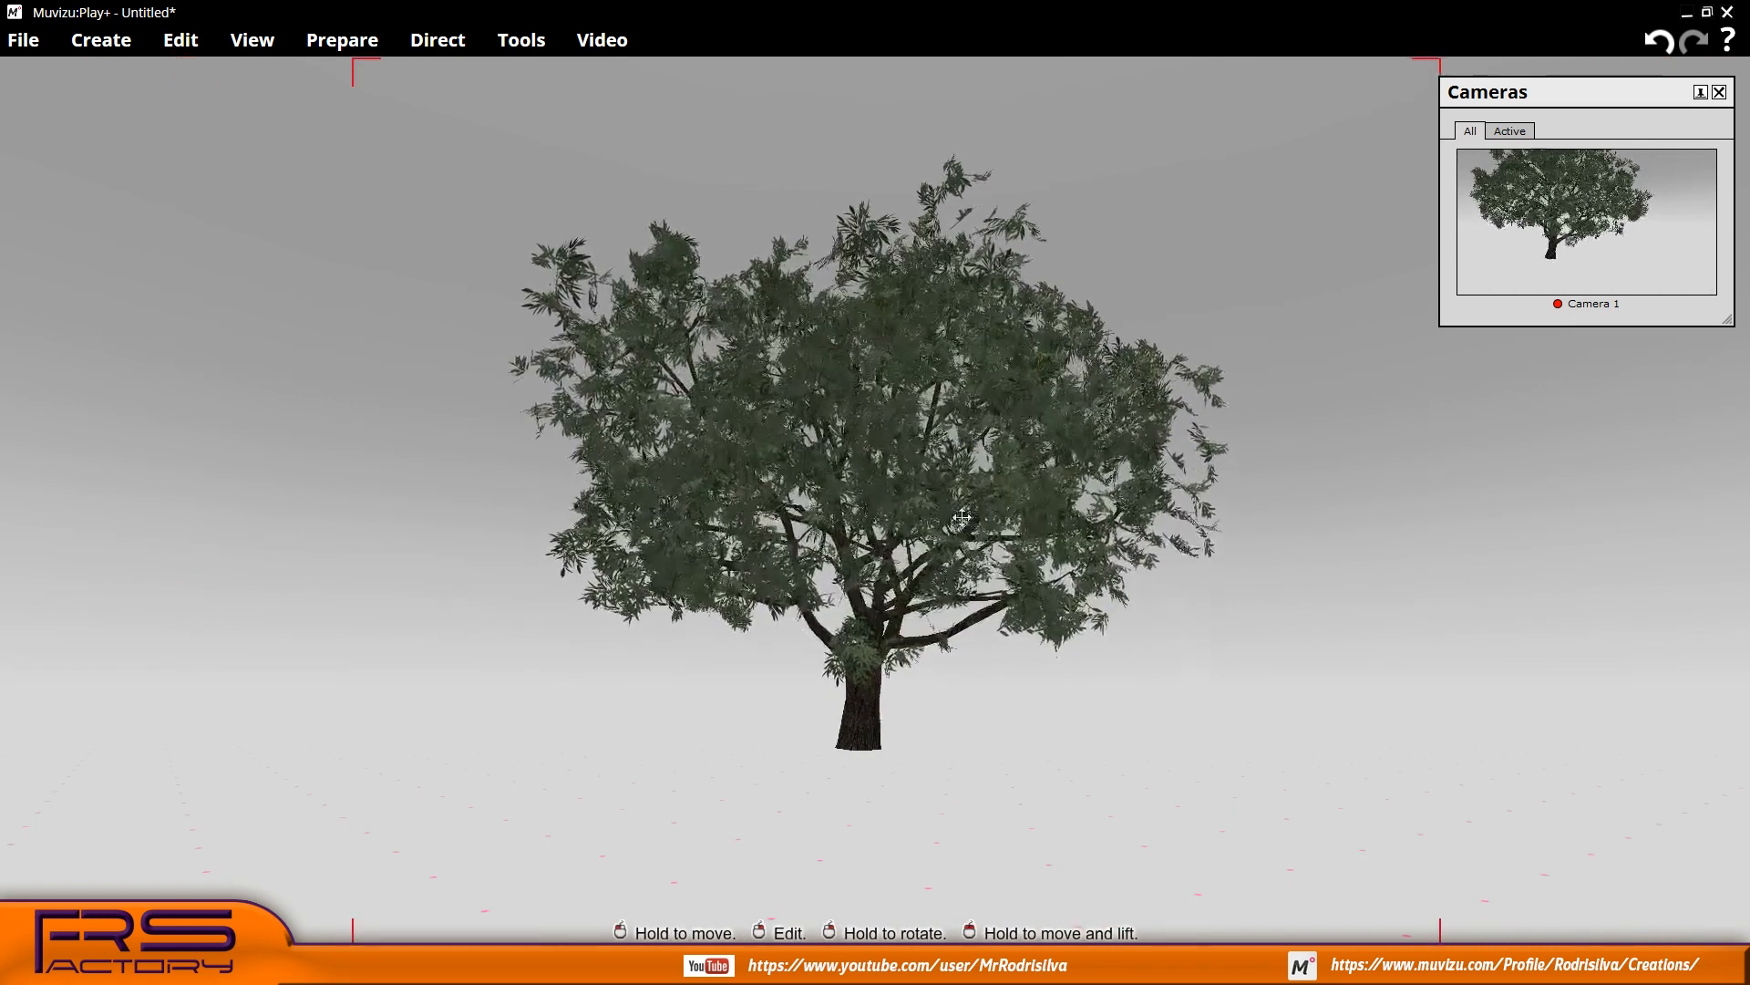
Reimport the tree with alpha mapped to Emissive, then launch Blender
left_click(1051, 506)
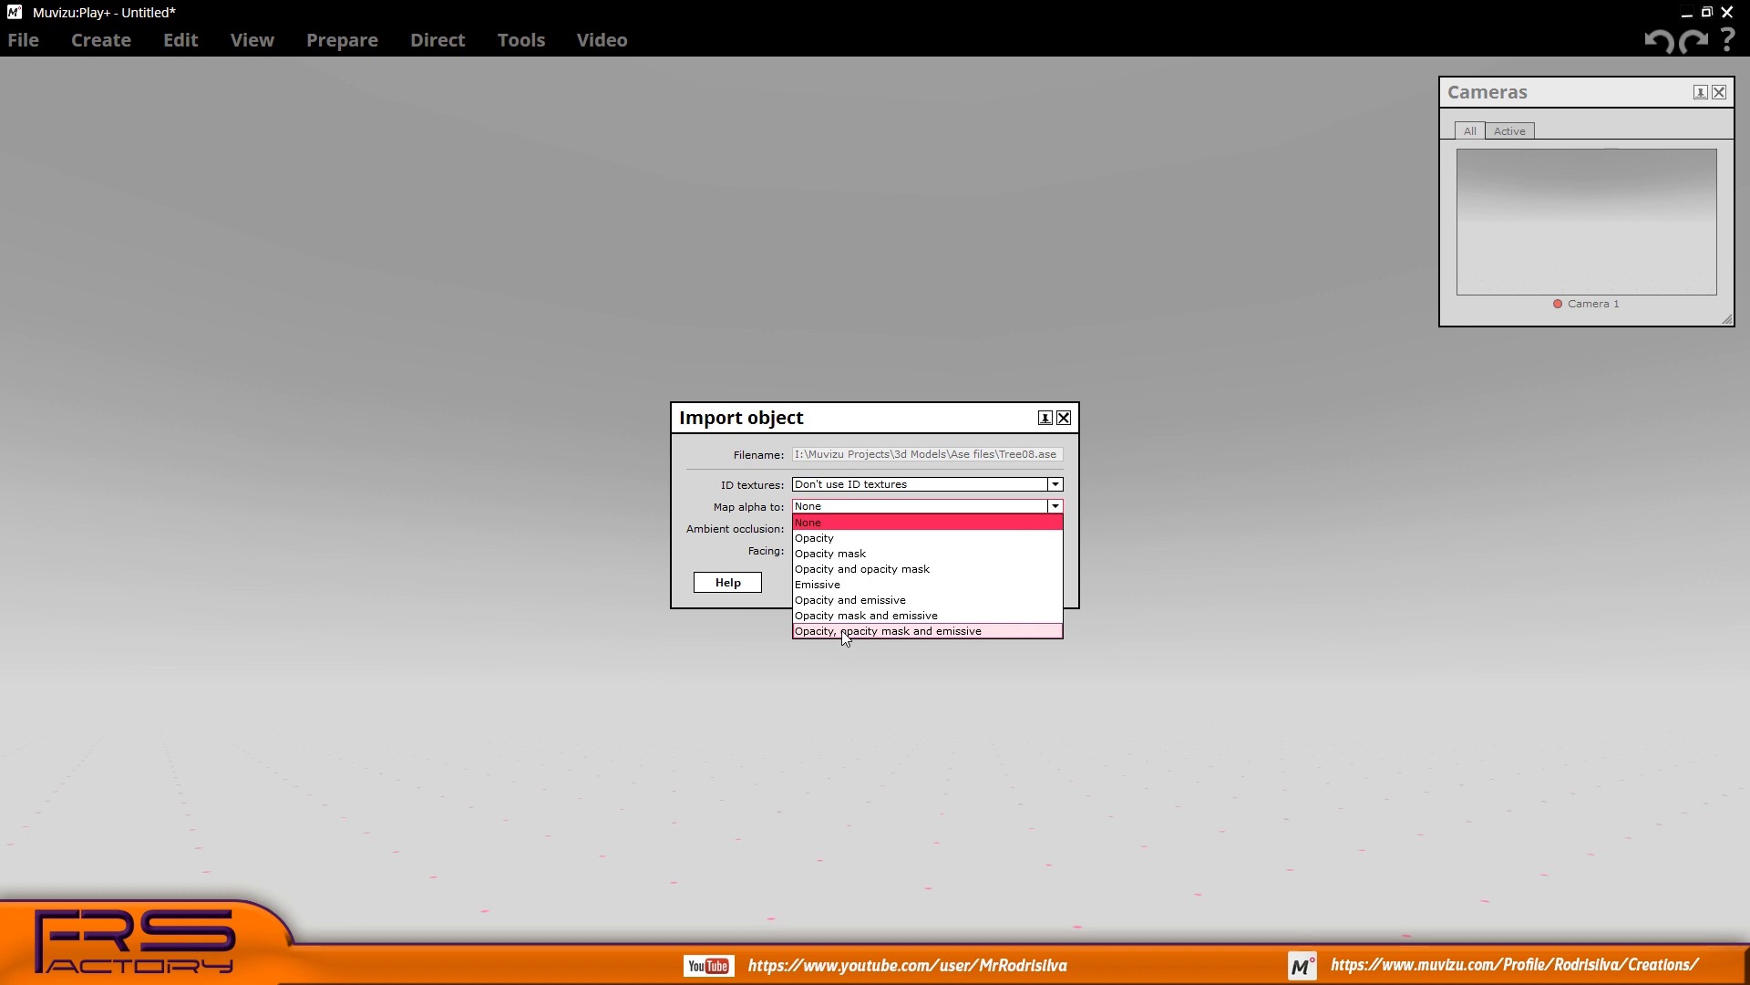
left_click(816, 584)
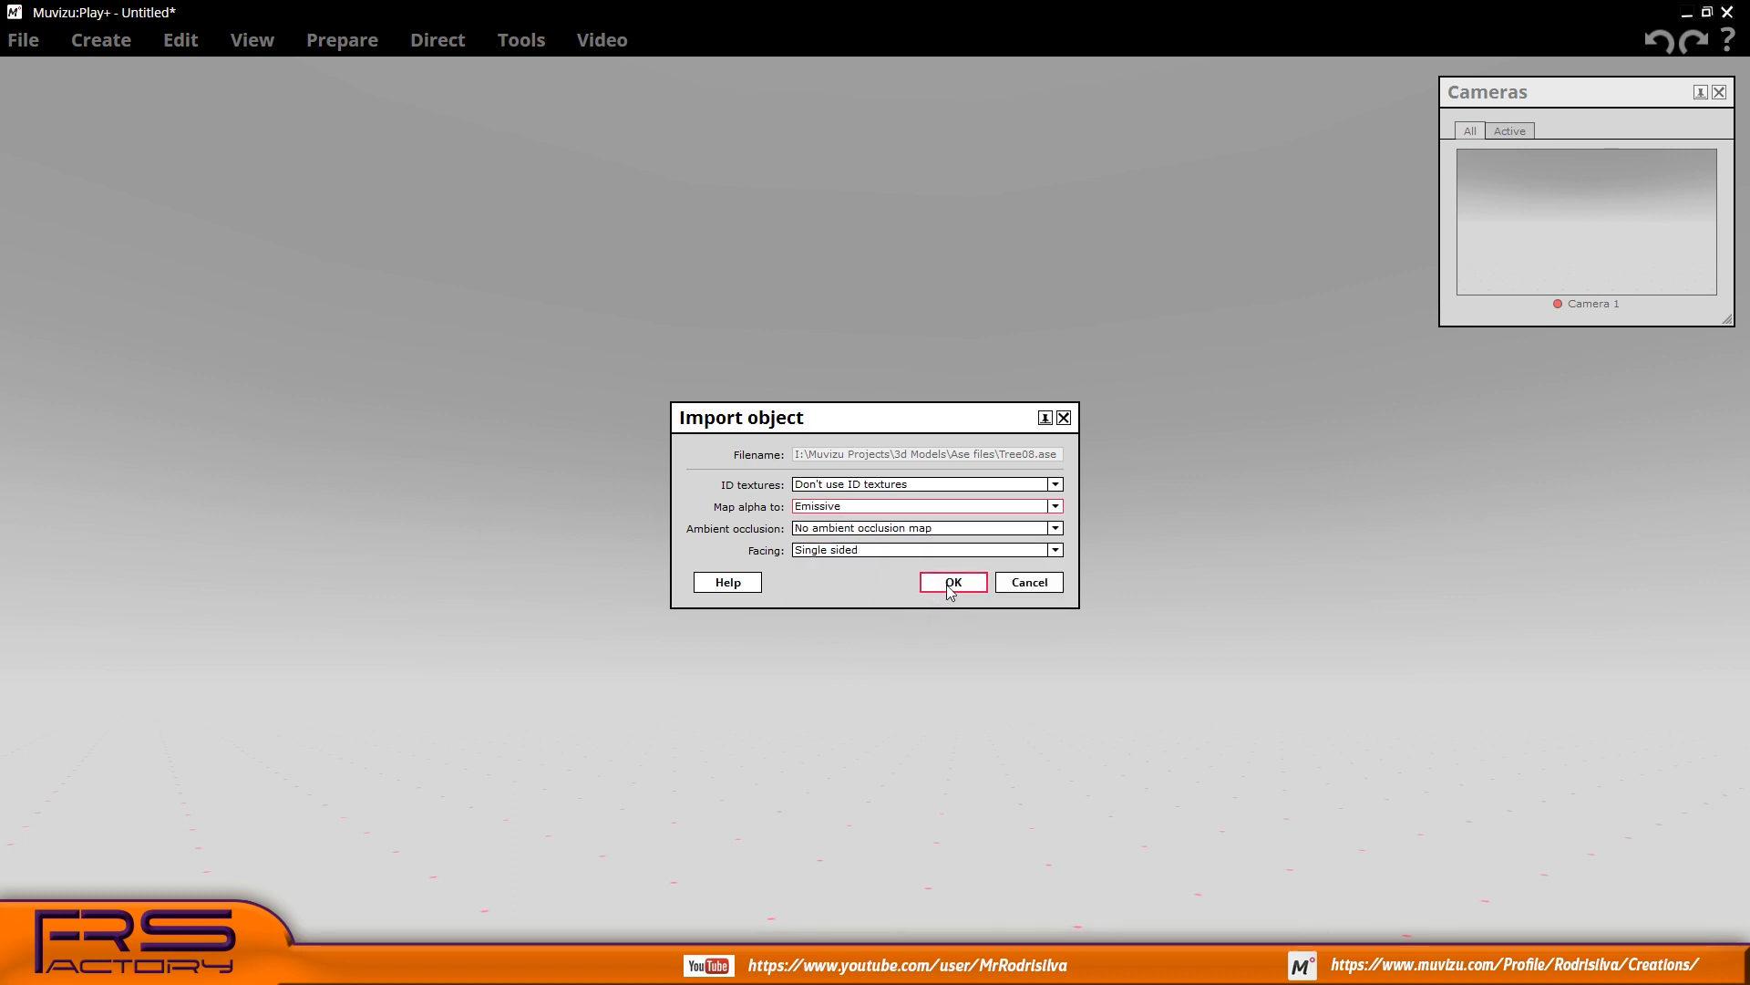
left_click(950, 582)
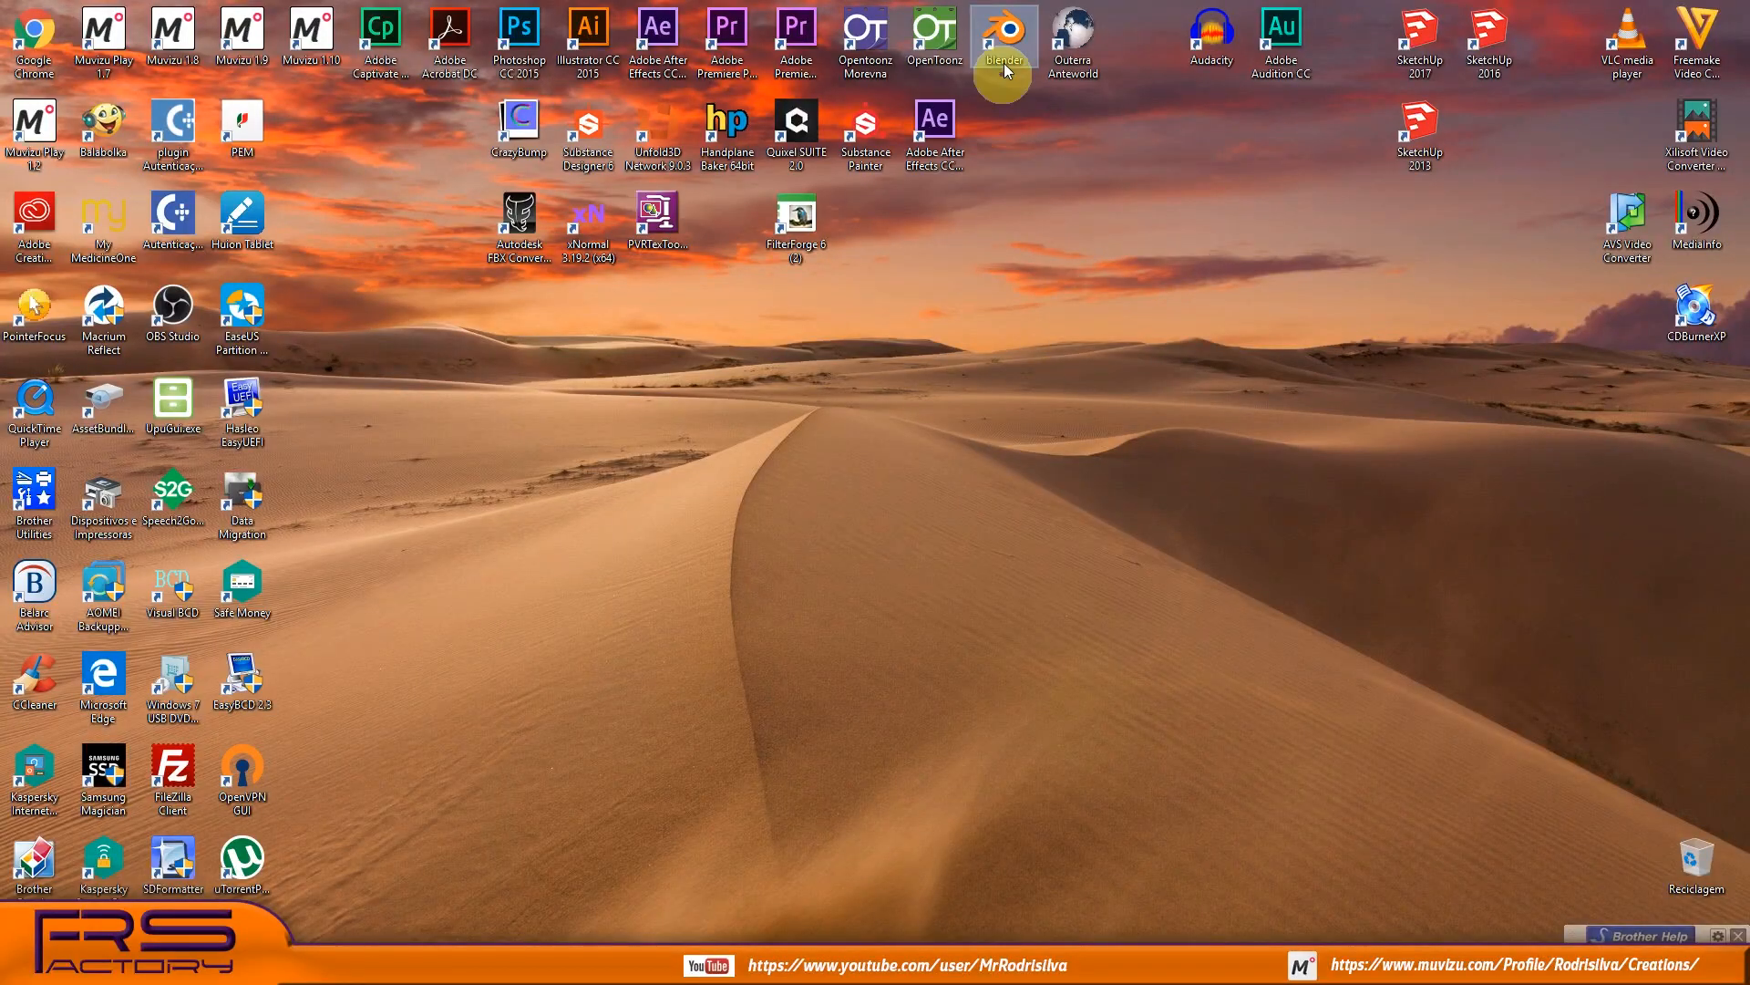
double_click(1003, 28)
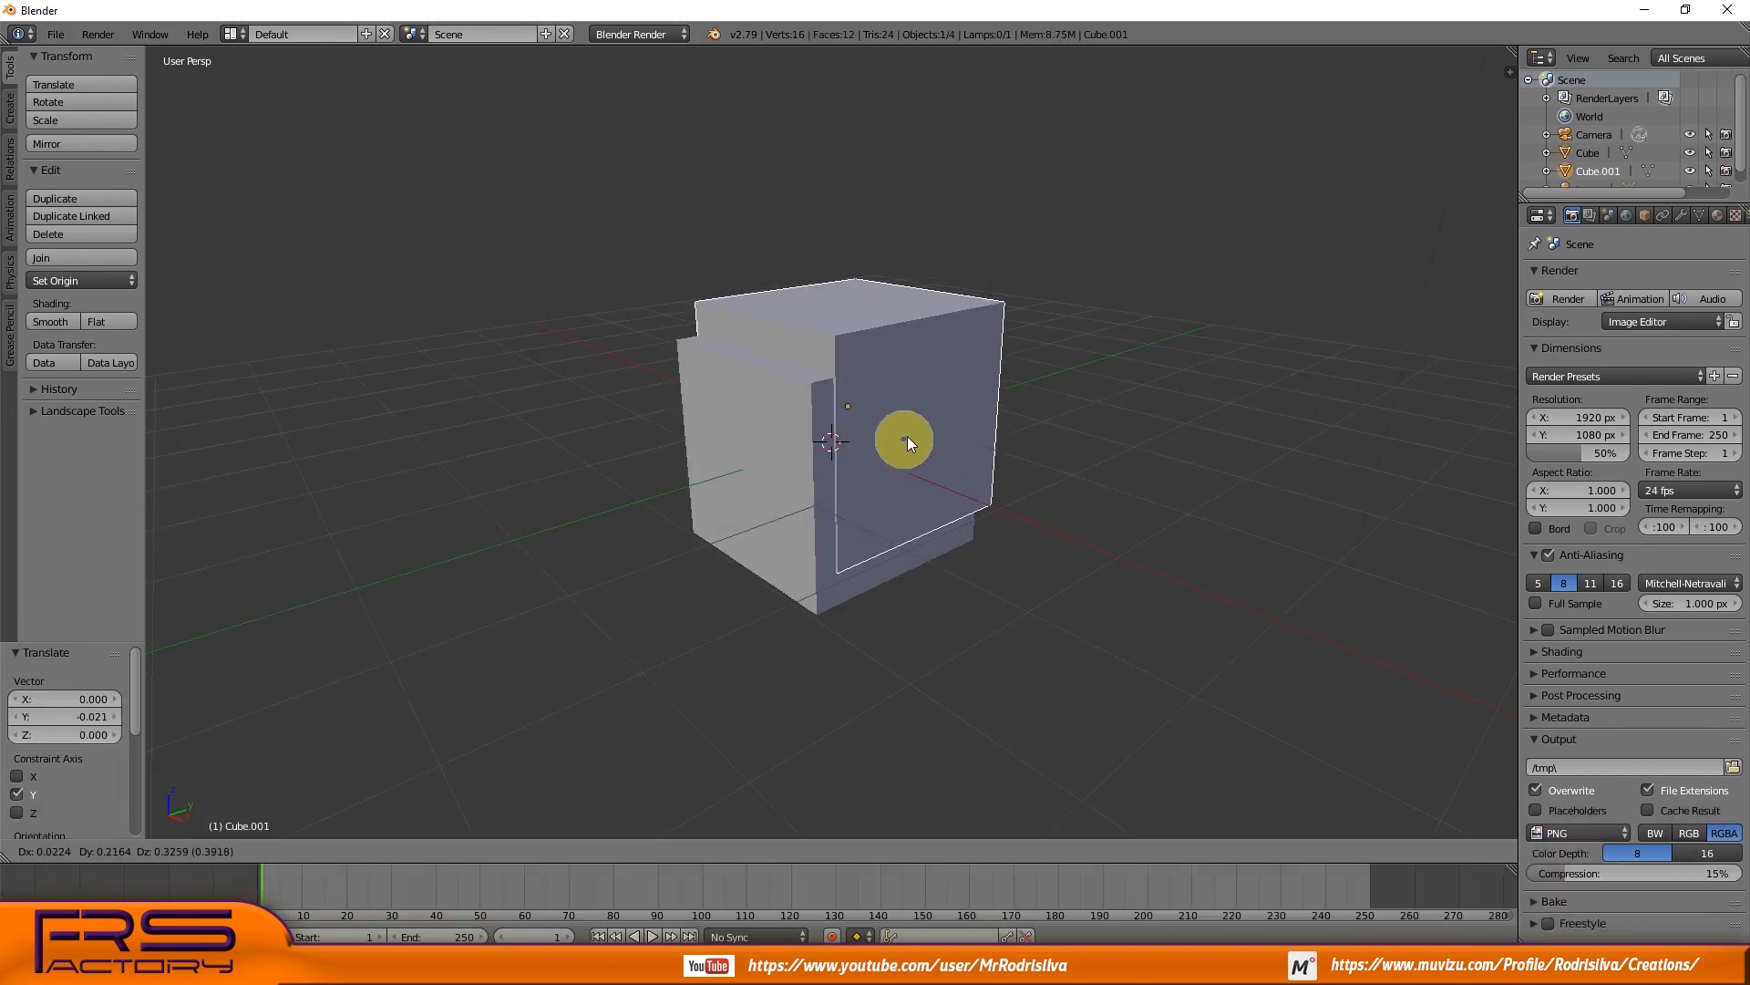
Drag the inner cube out along X so it sits beside the hollow box
left_click_drag(904, 441, 1134, 357)
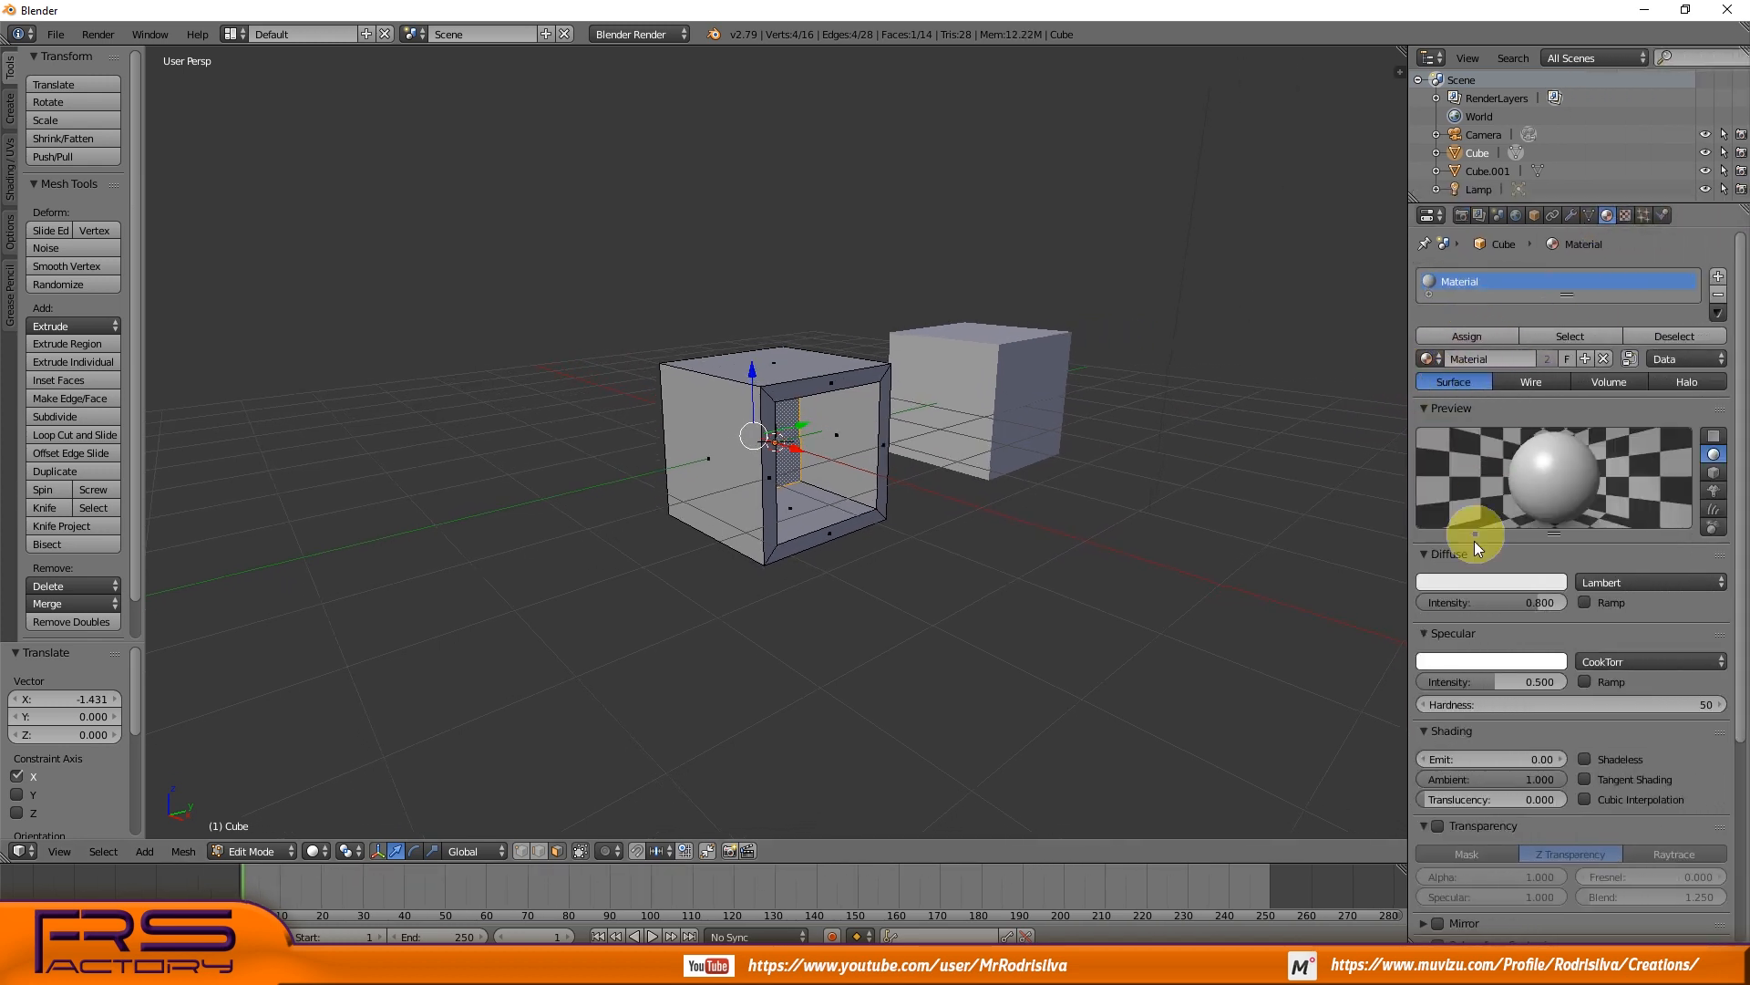
Colour the box red, give Cube.001 a new blue material and fit it into the opening
left_click(1490, 581)
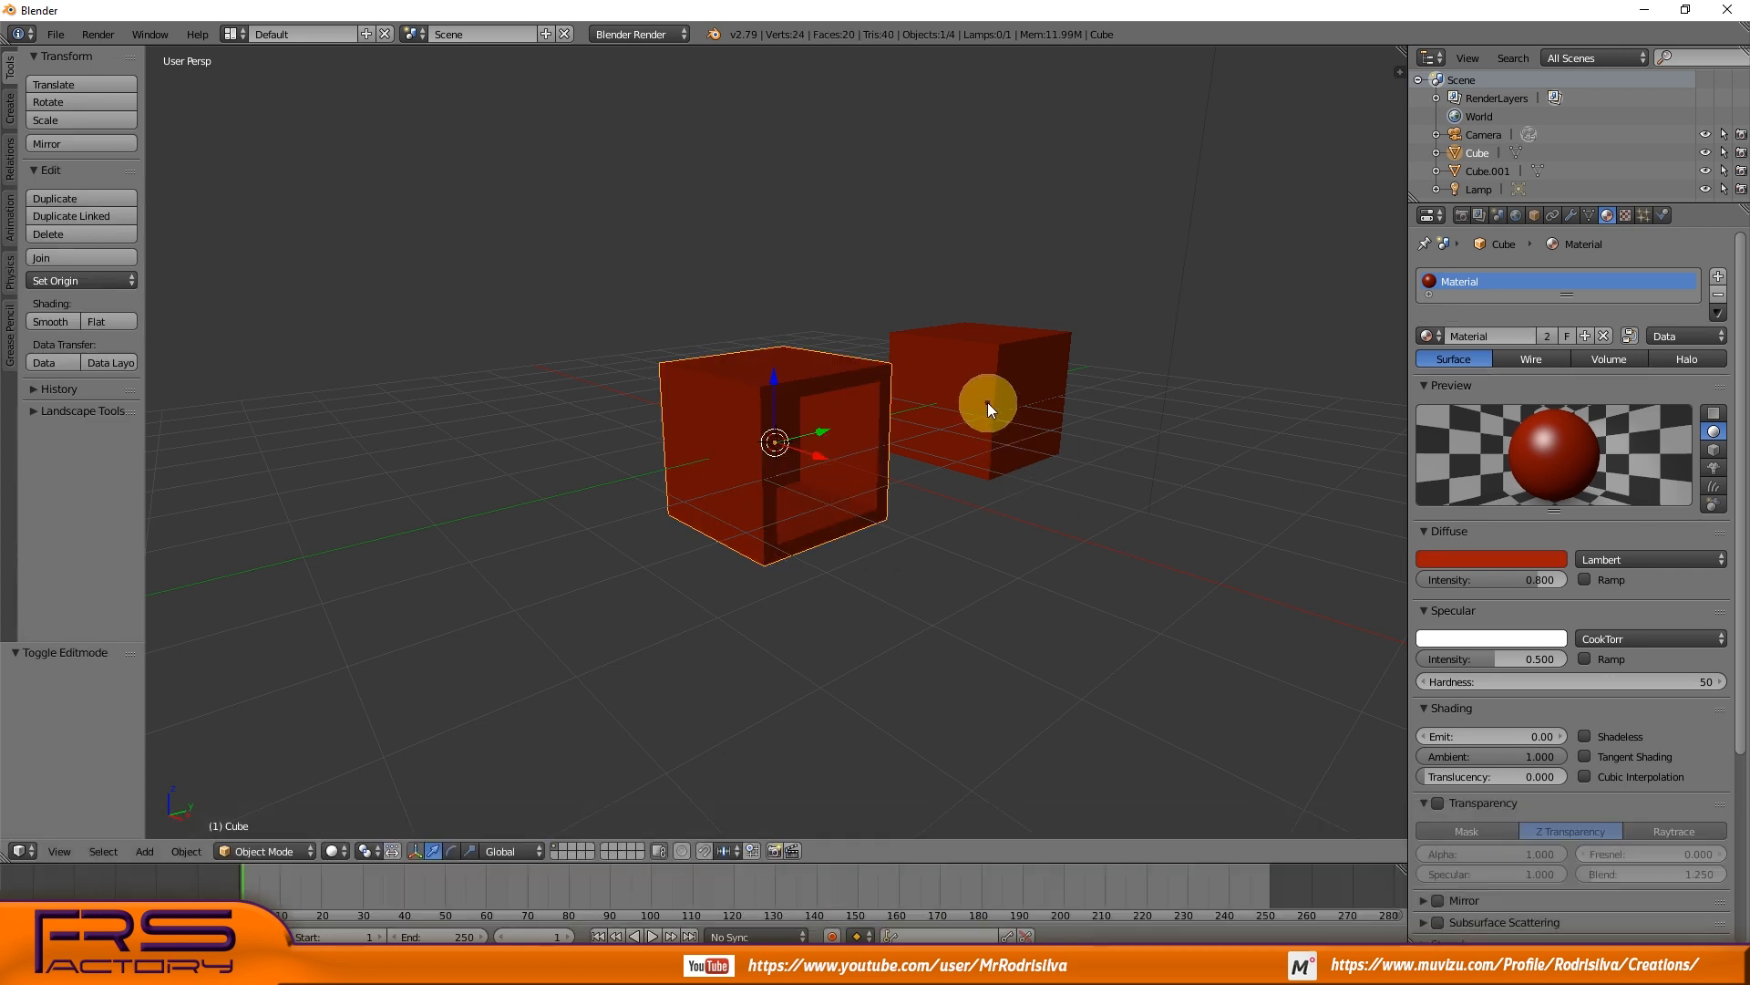
left_click(987, 405)
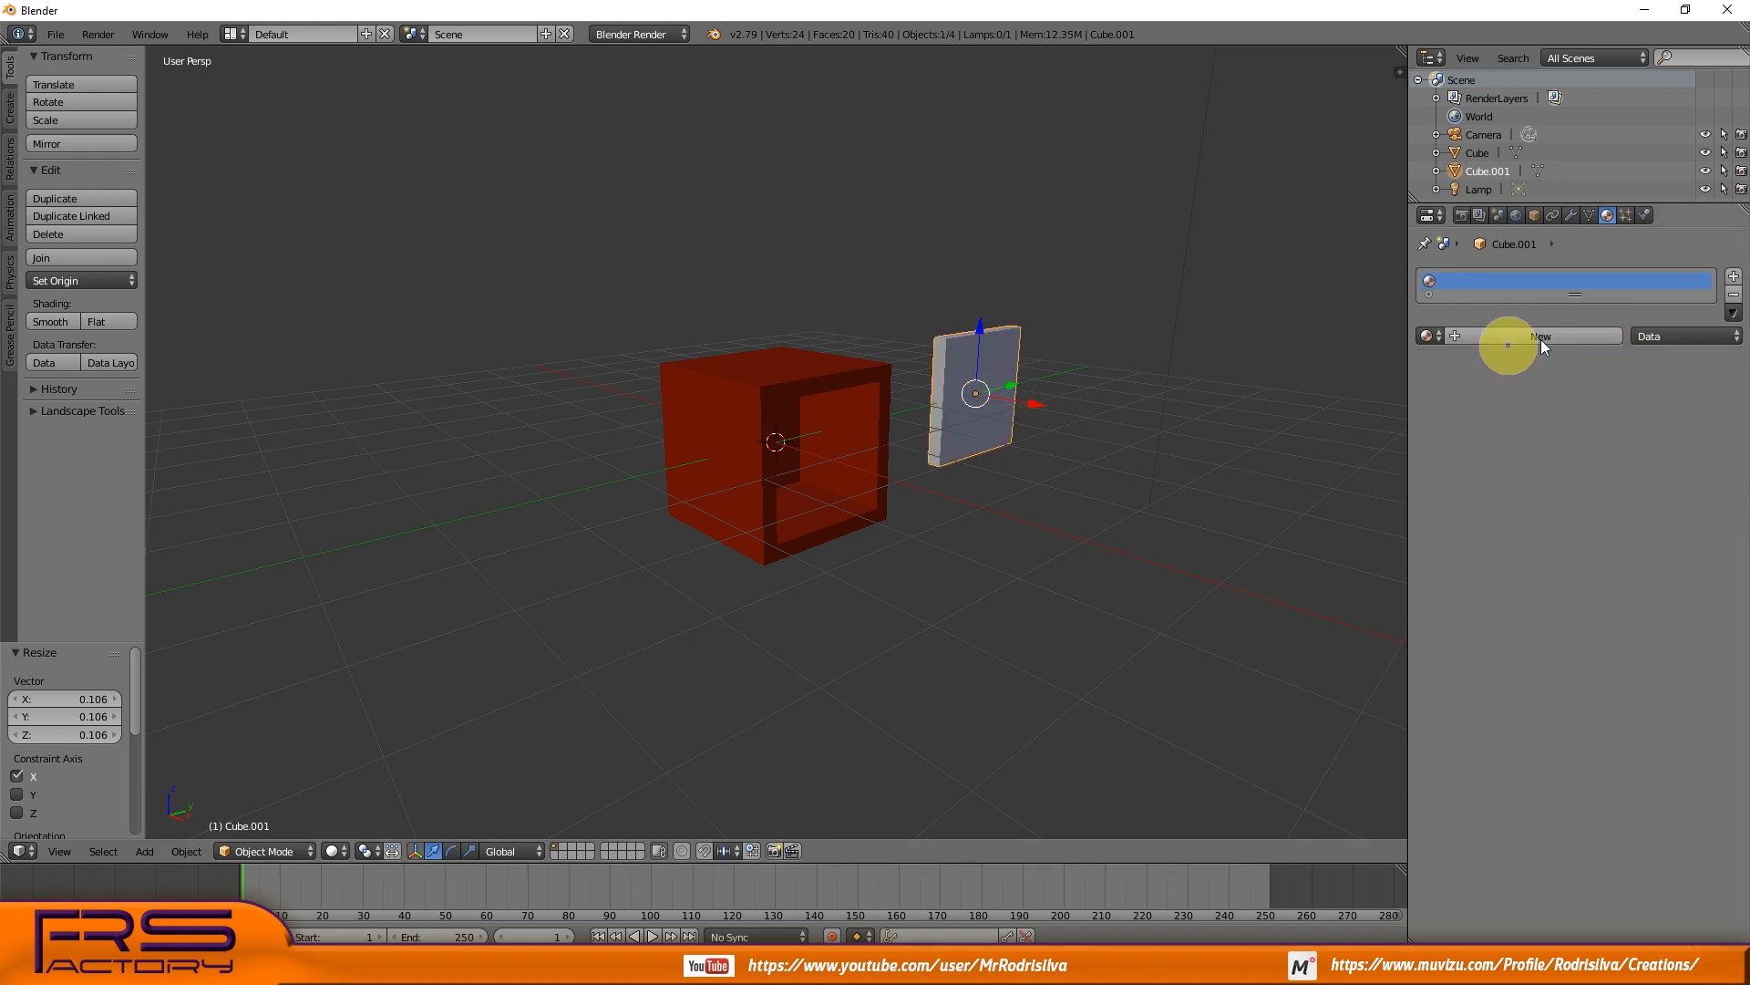
left_click(1541, 336)
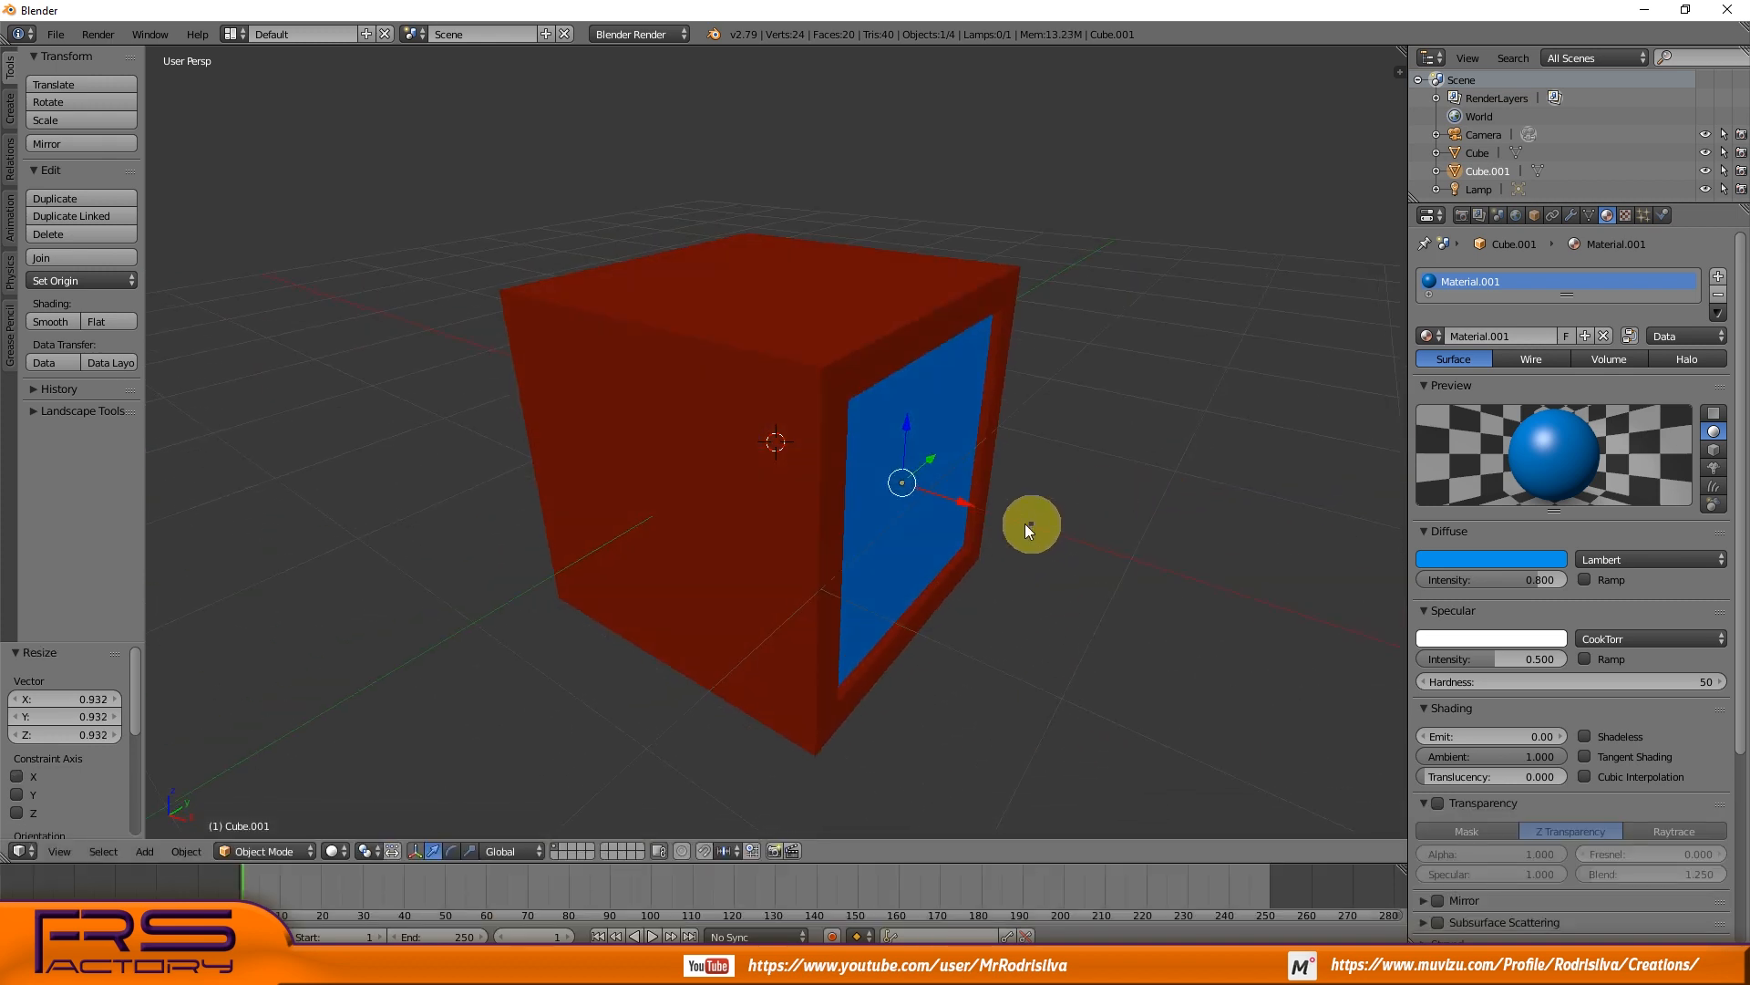
left_click_drag(1027, 525, 952, 456)
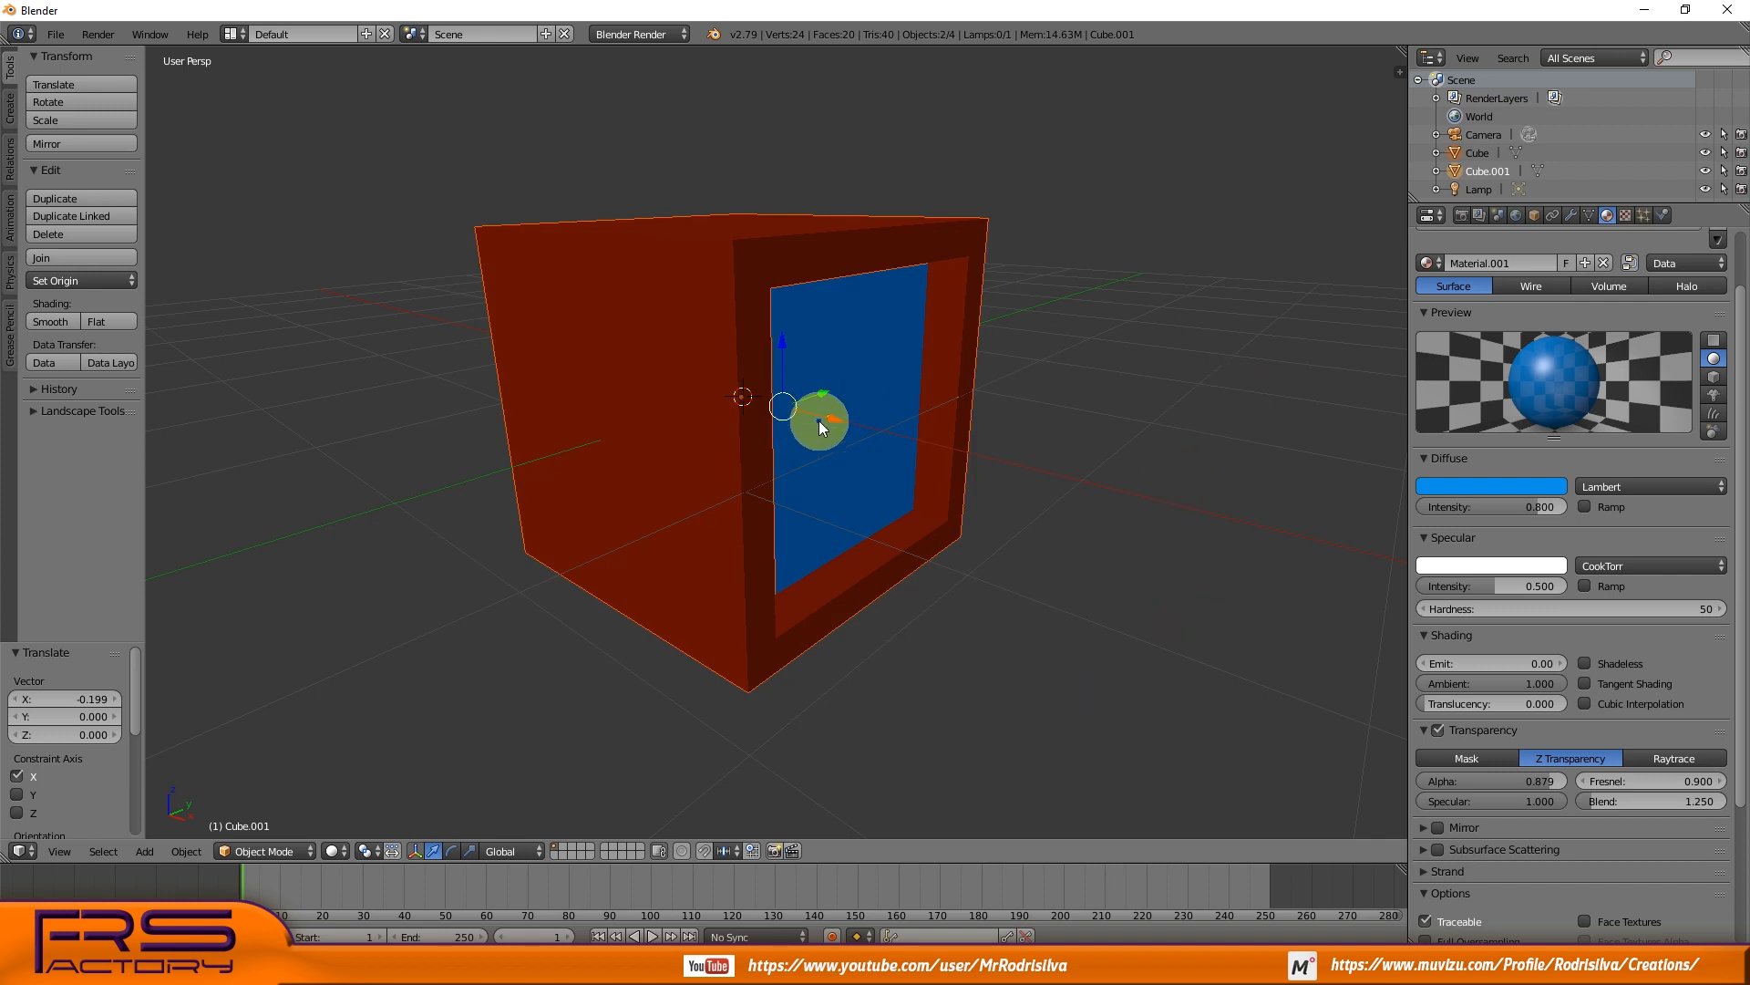
Export the scene as FBX into the Fbx files folder
left_click(53, 34)
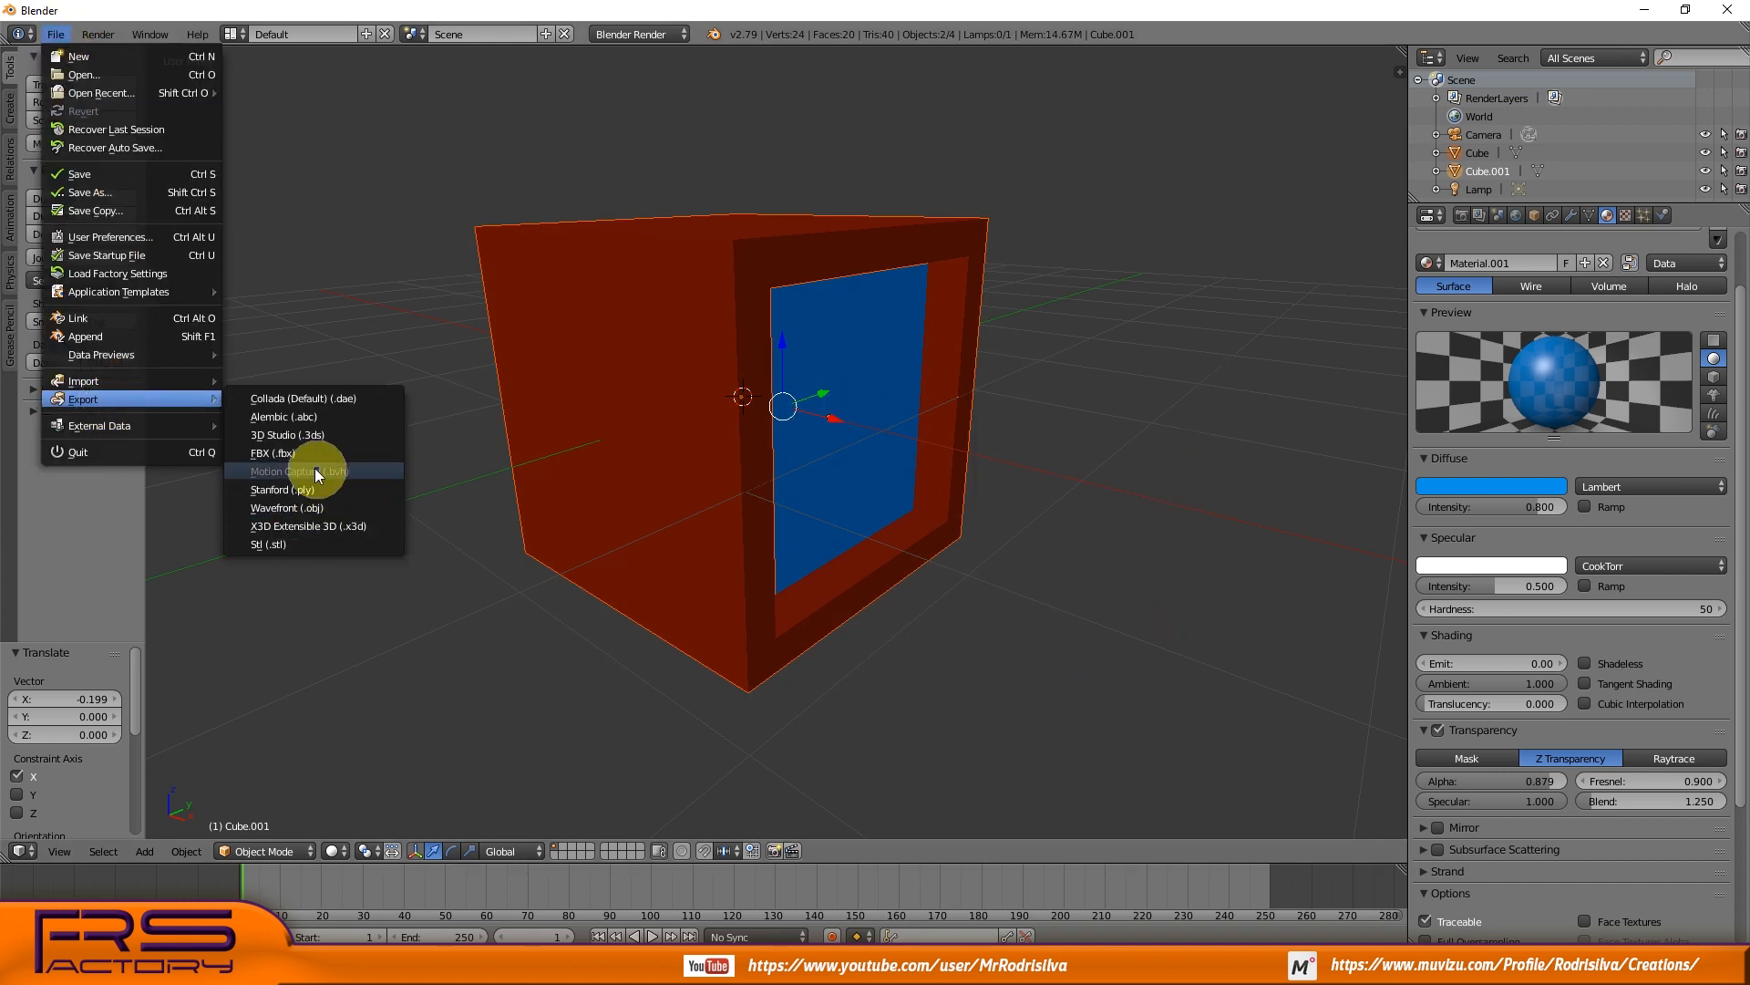
left_click(270, 452)
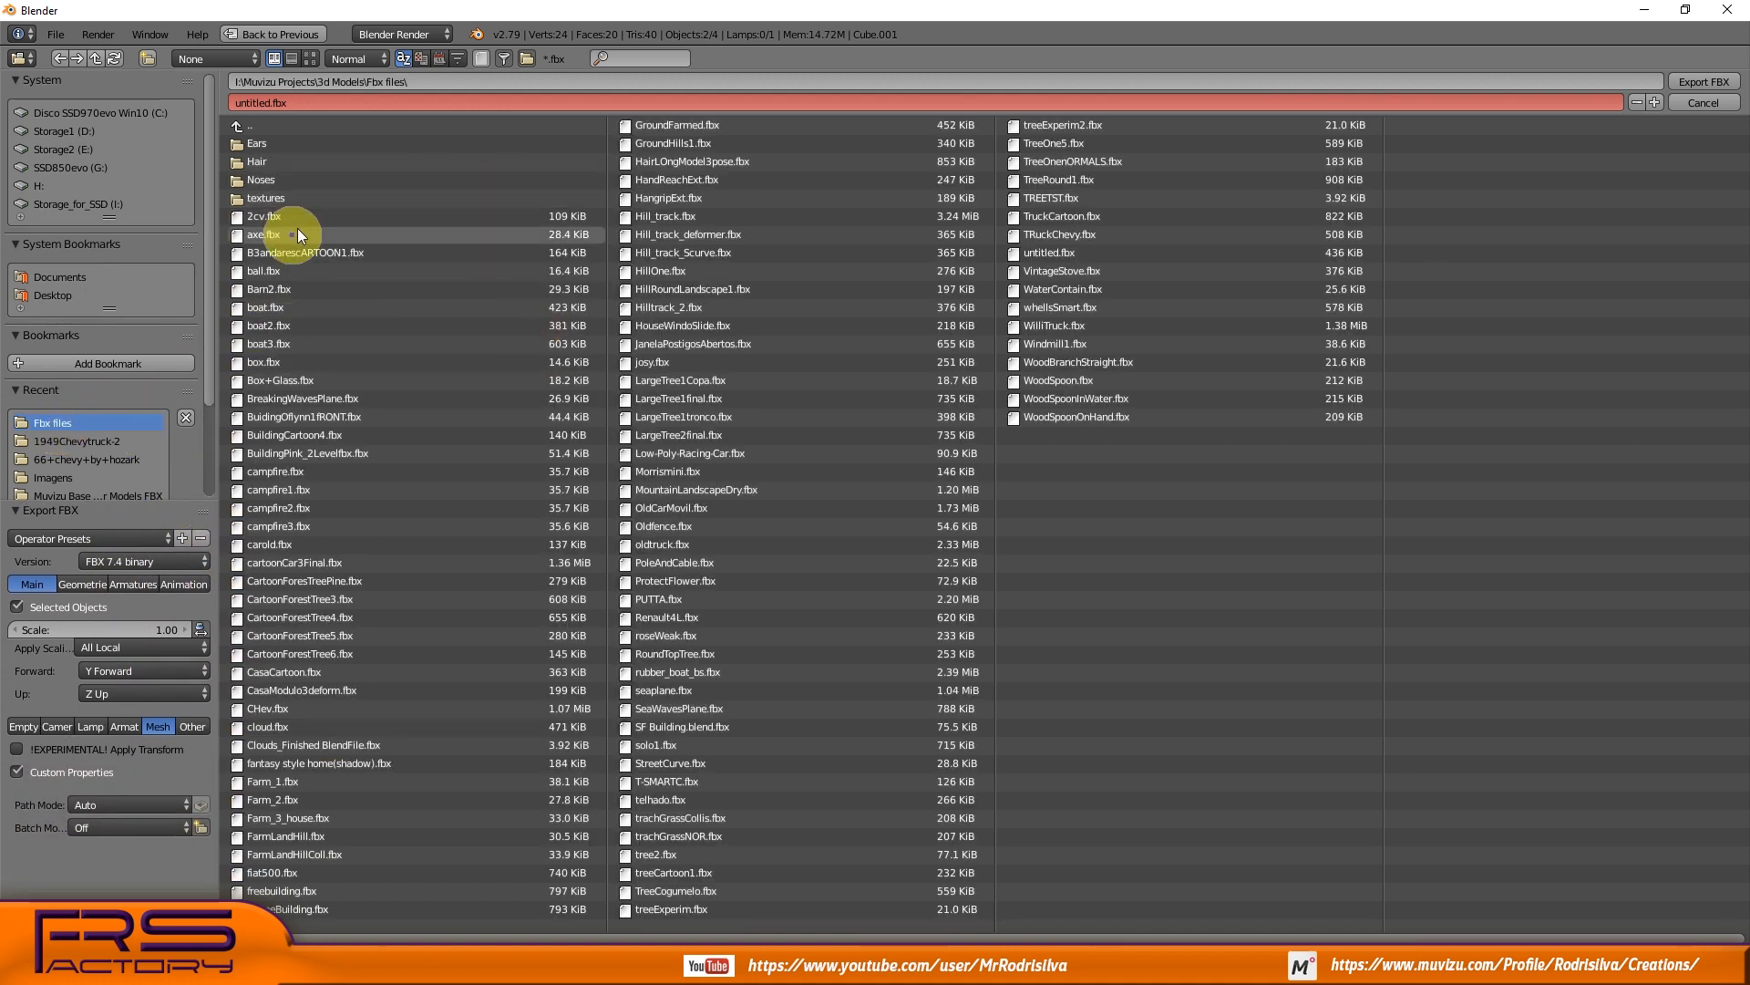
key("shift+c")
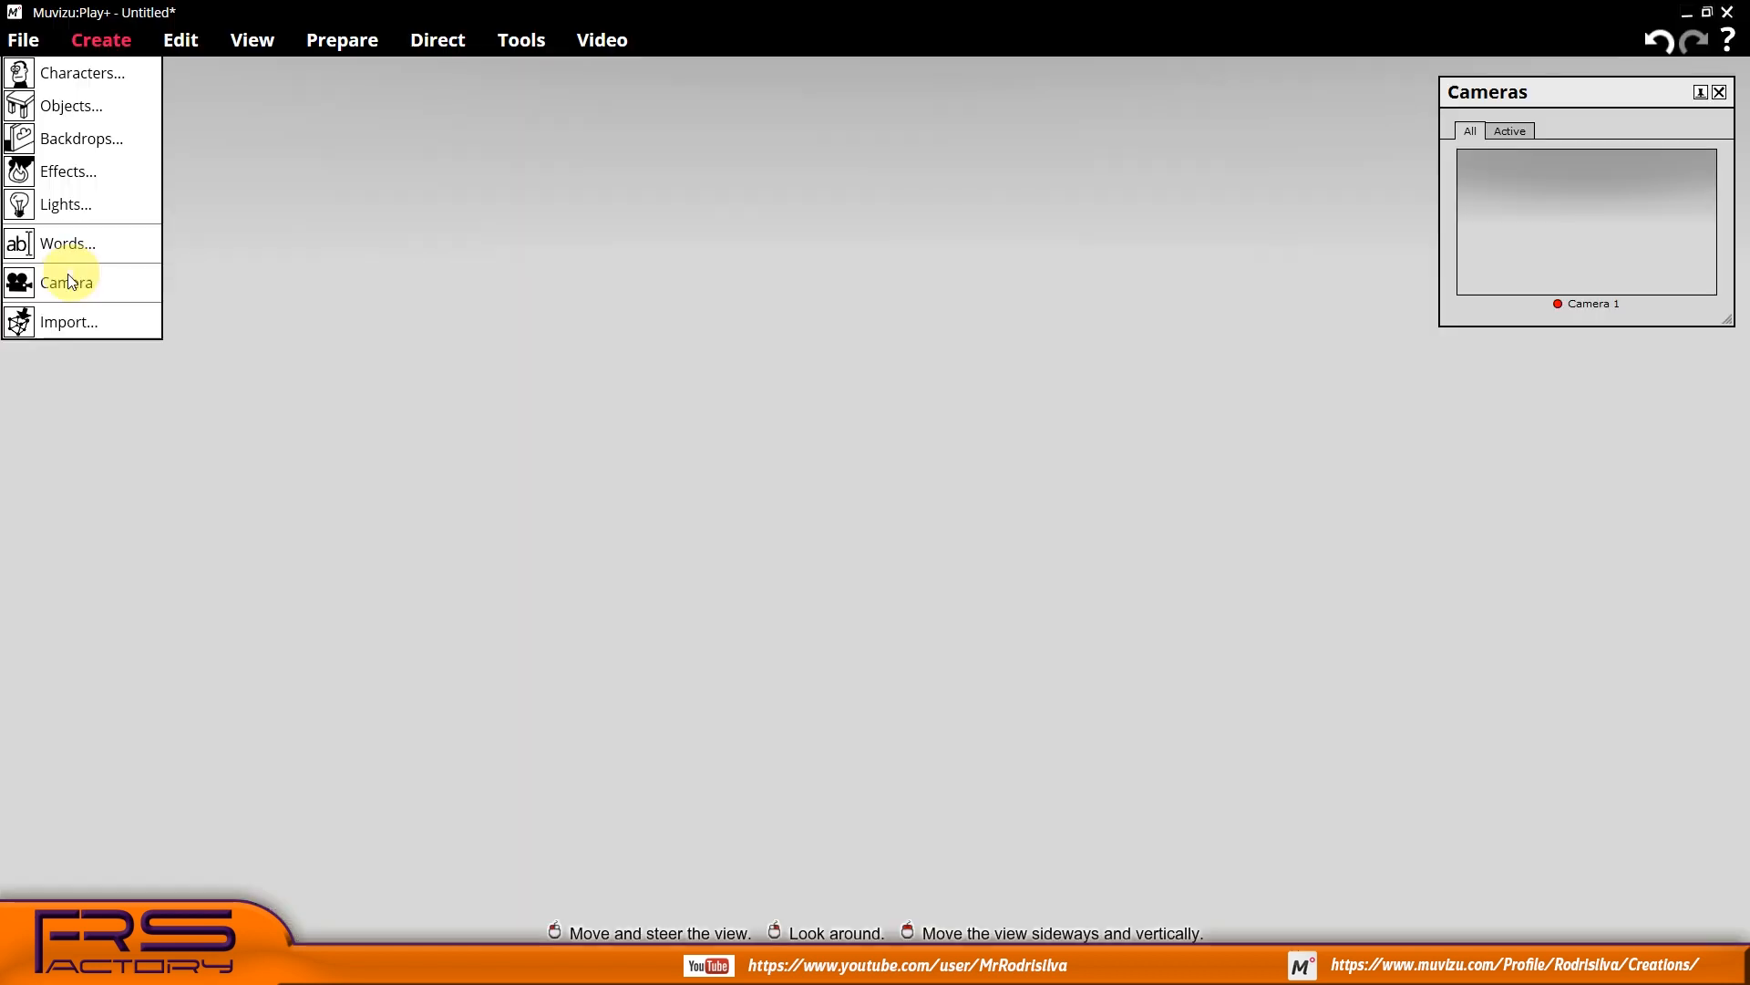
Import BoxTranspGlasse.fbx and position the red glass box in the scene
left_click(69, 322)
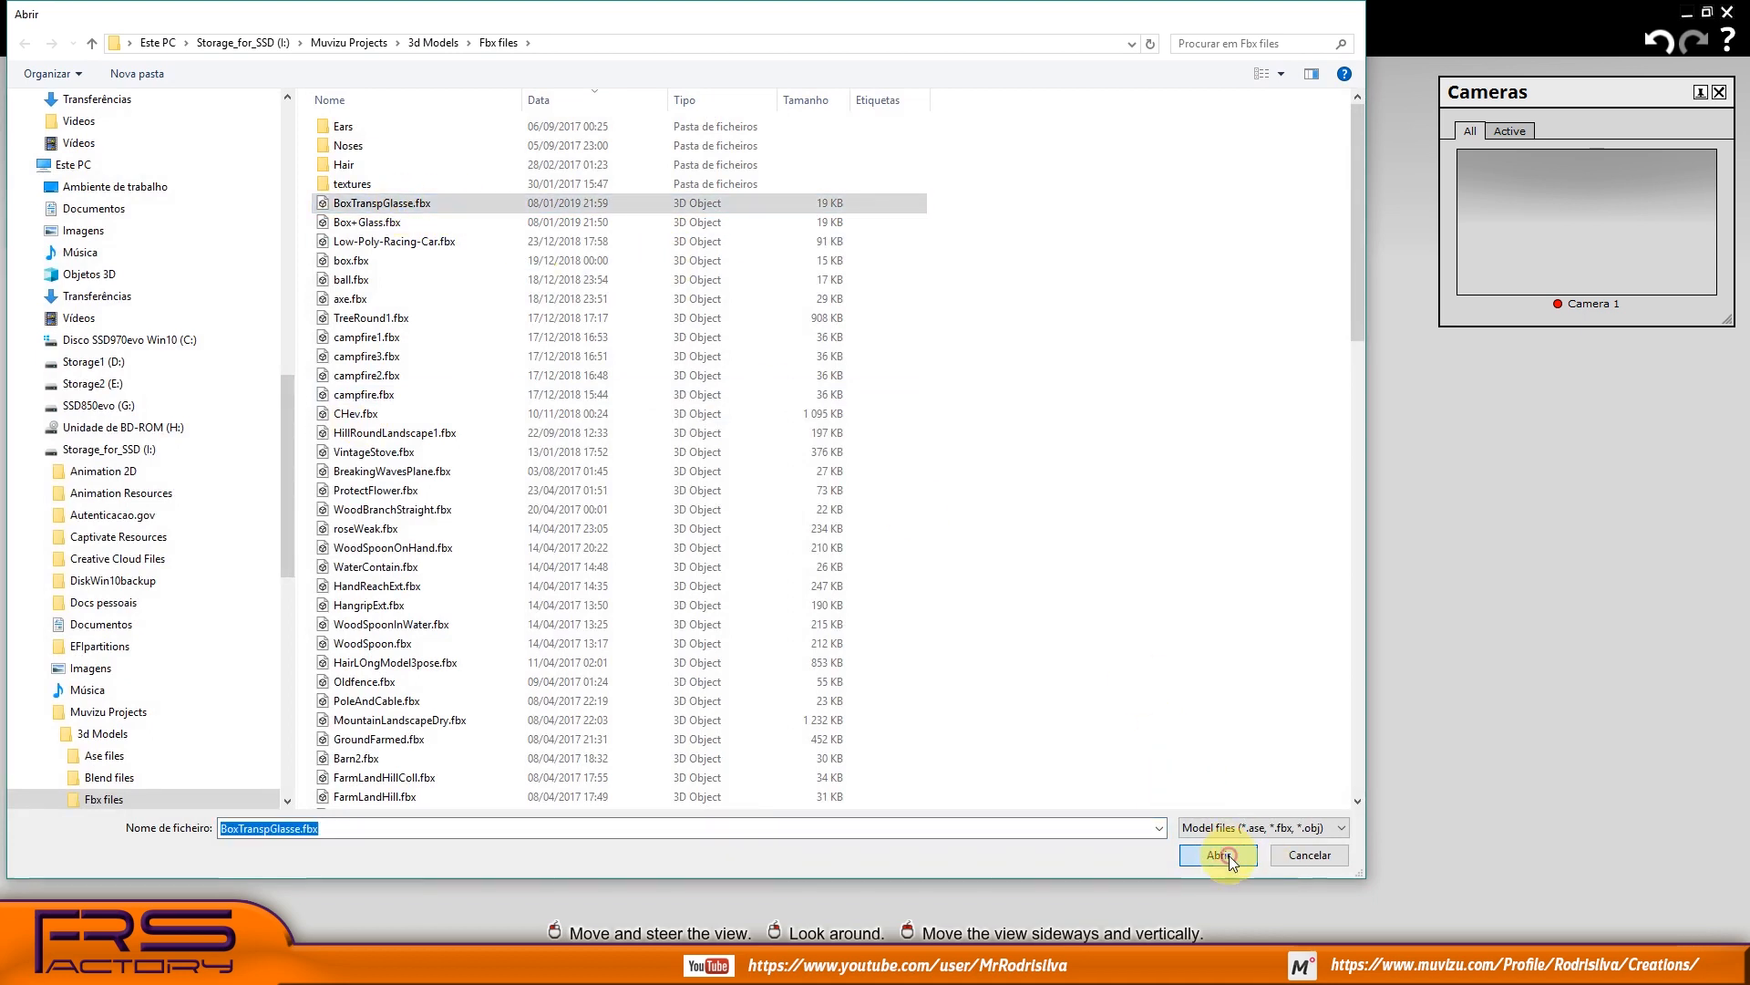
left_click(1218, 854)
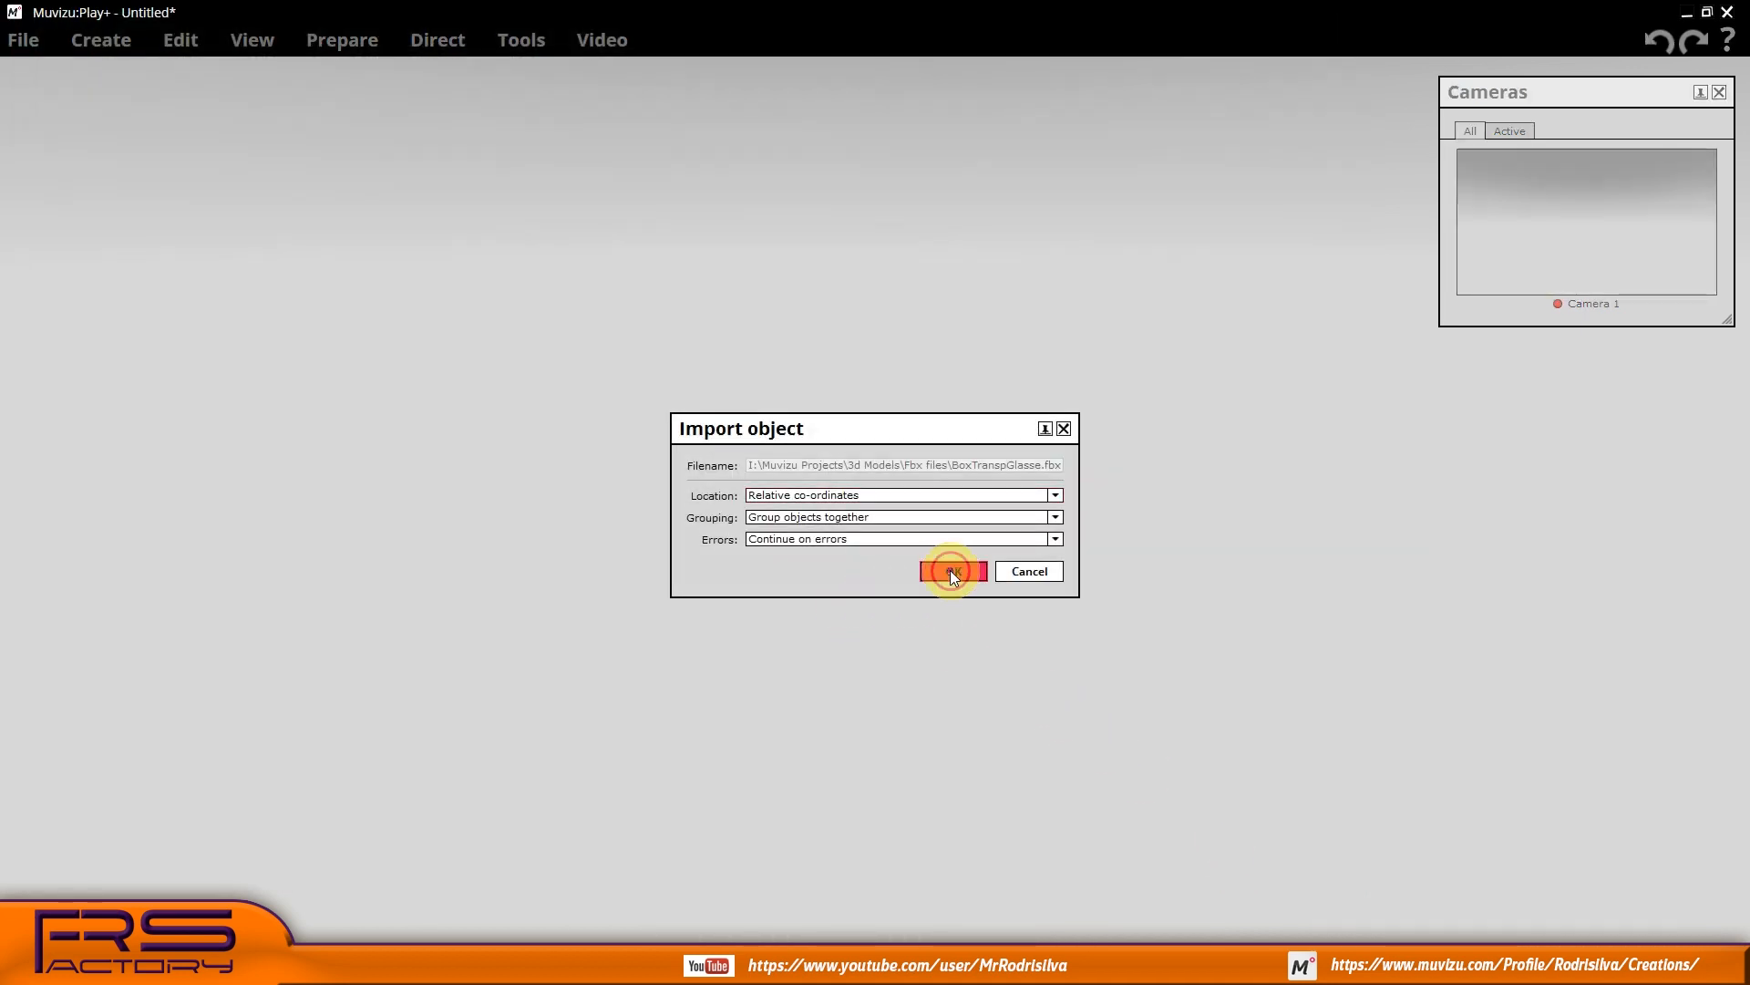
left_click(949, 571)
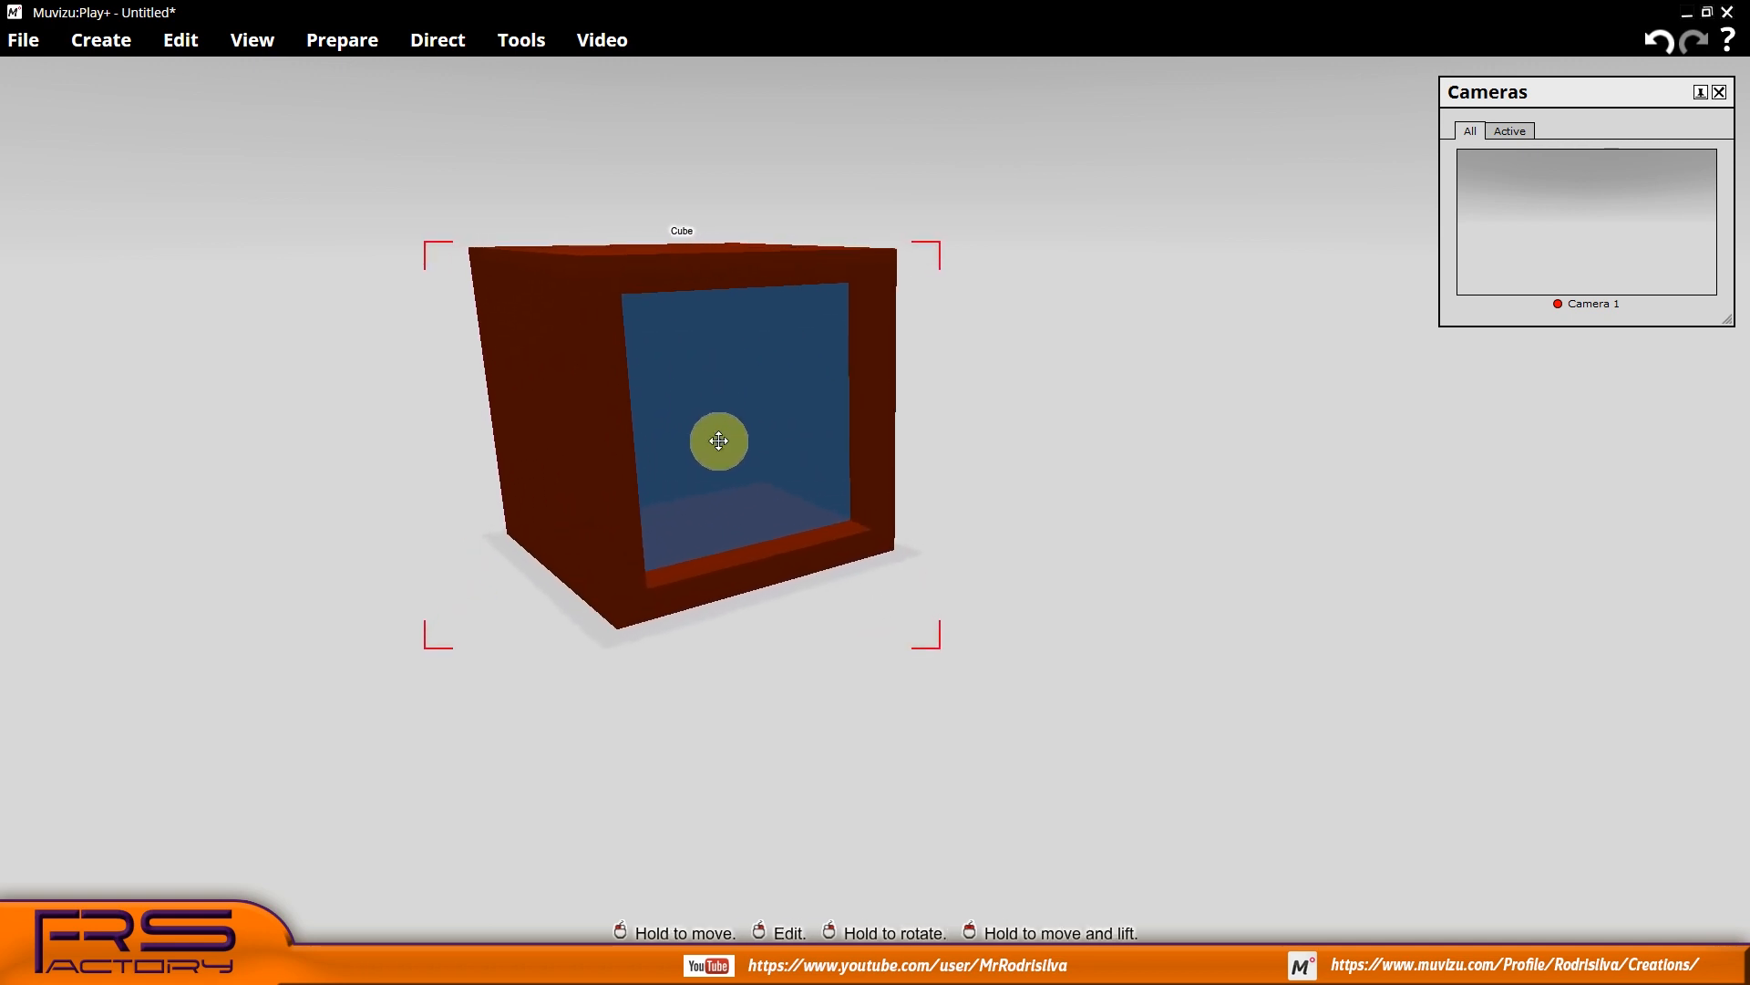
left_click_drag(719, 440, 682, 358)
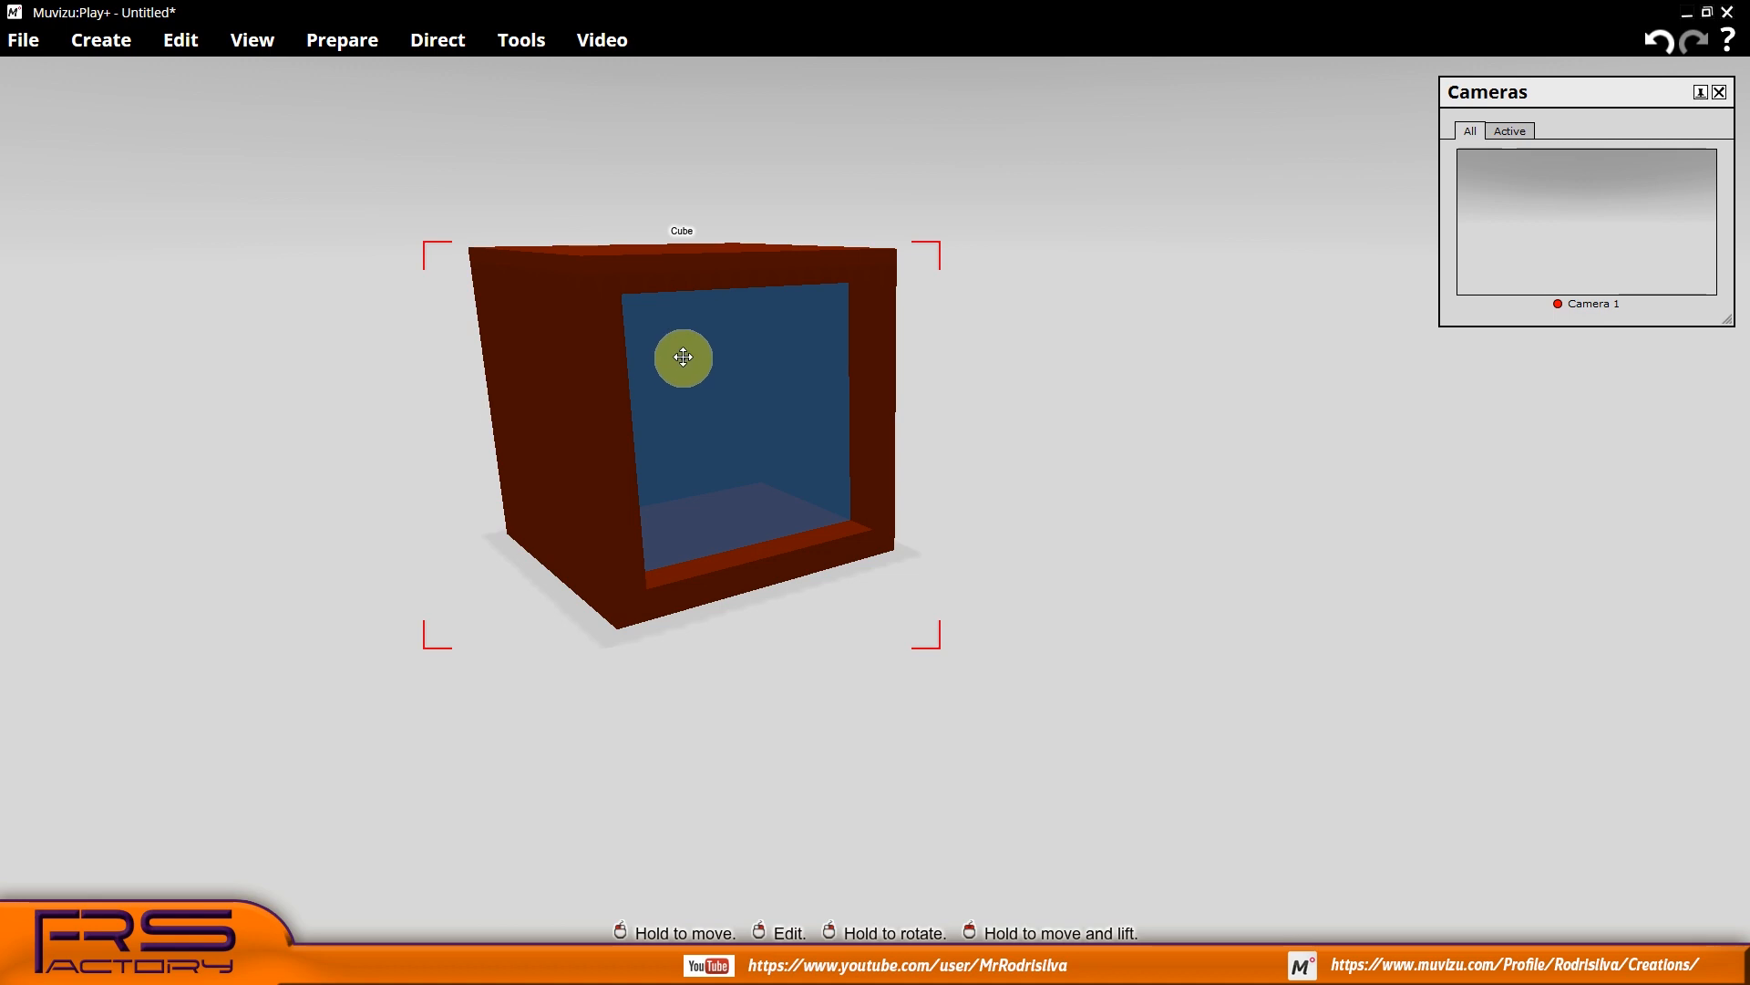